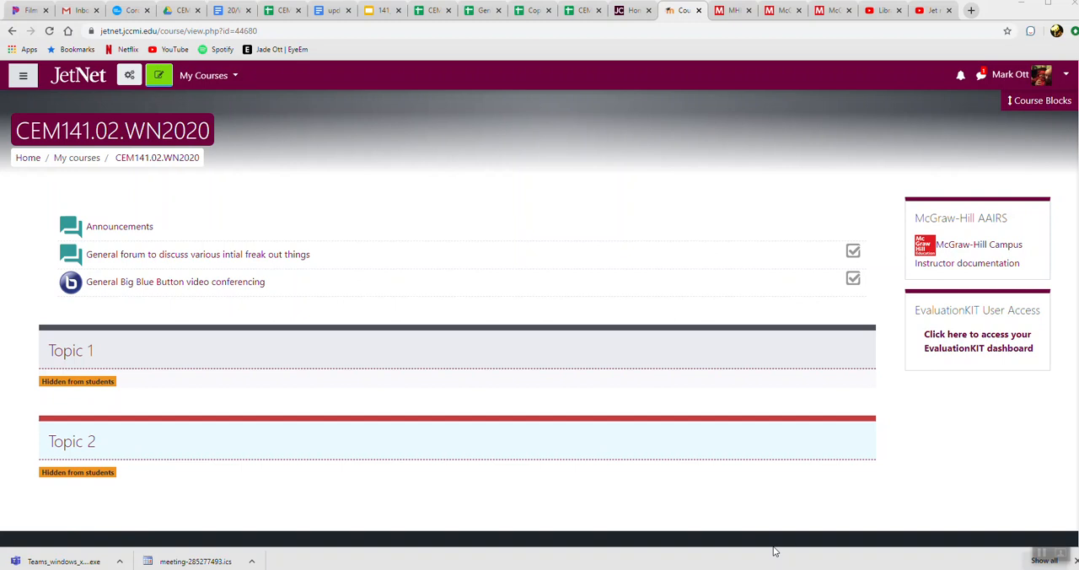
mouse_move(762, 505)
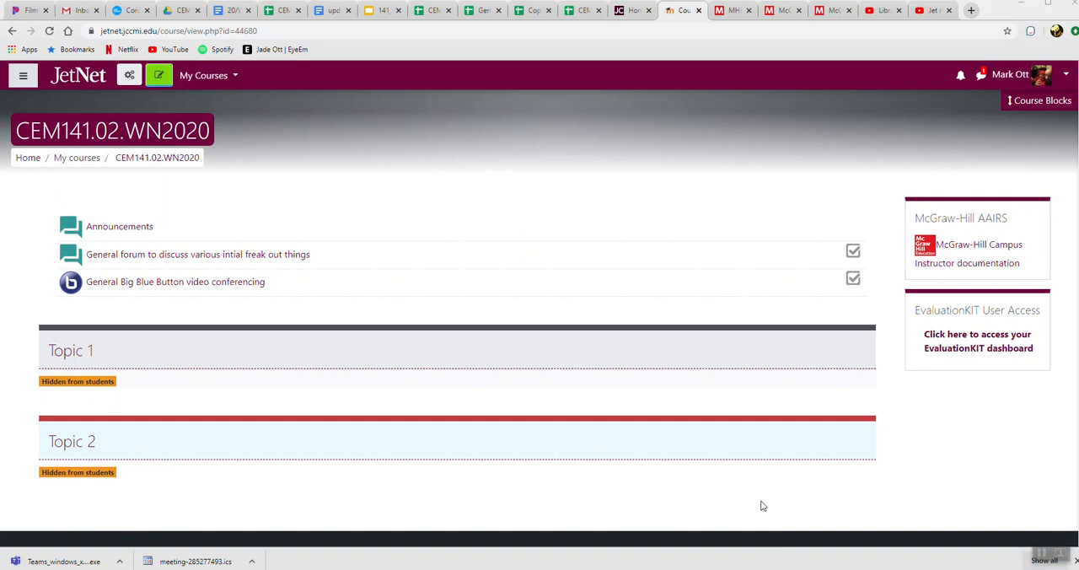
mouse_move(718, 381)
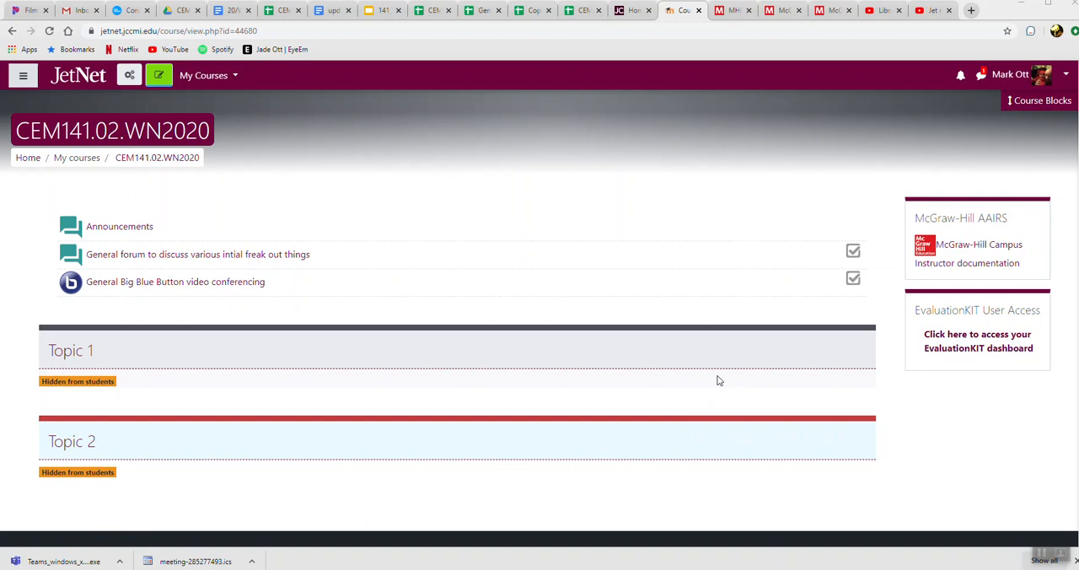
mouse_move(732, 369)
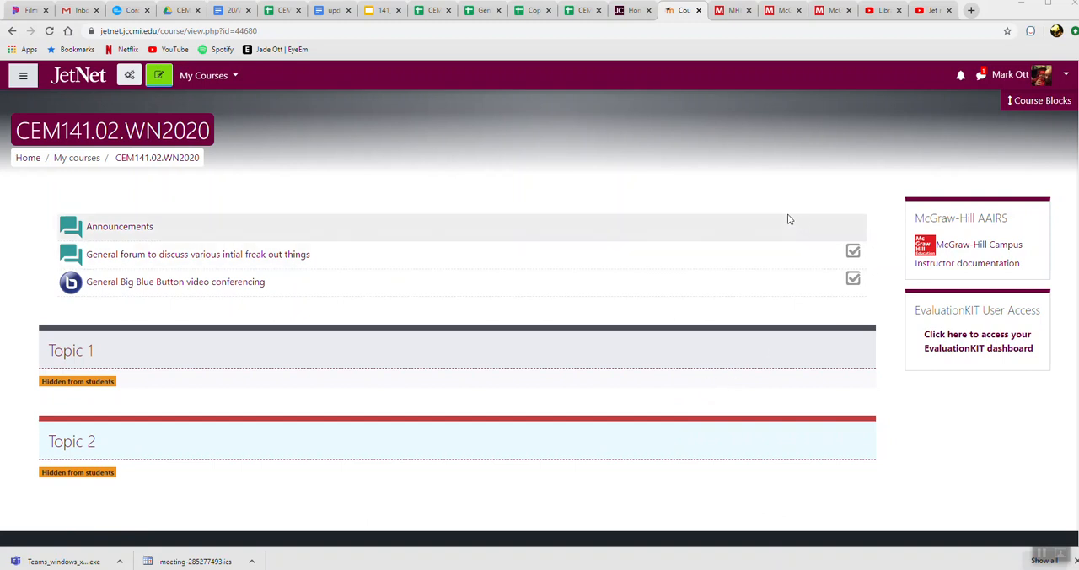
mouse_move(779, 170)
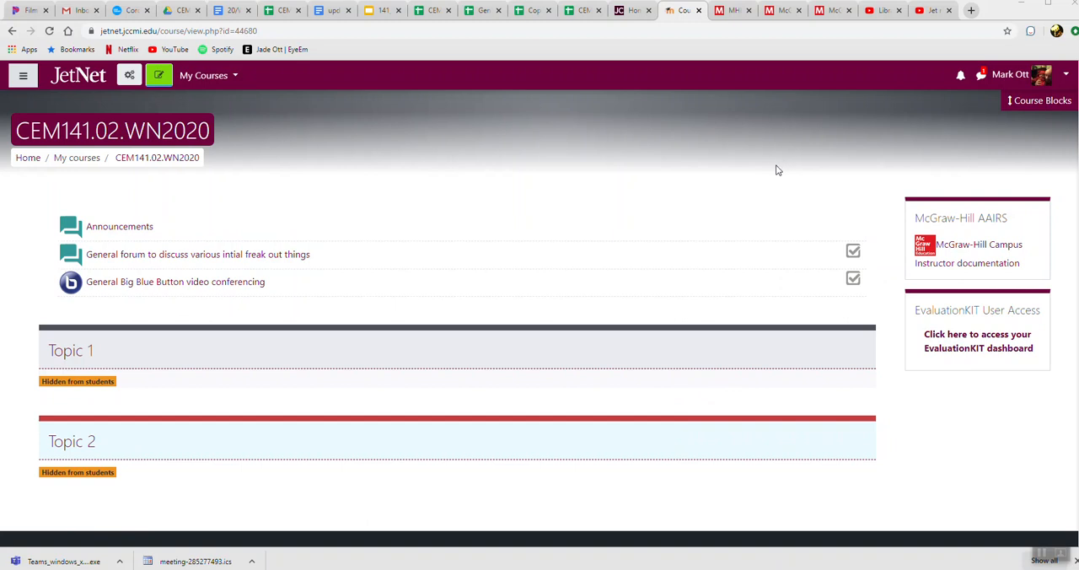
mouse_move(917, 277)
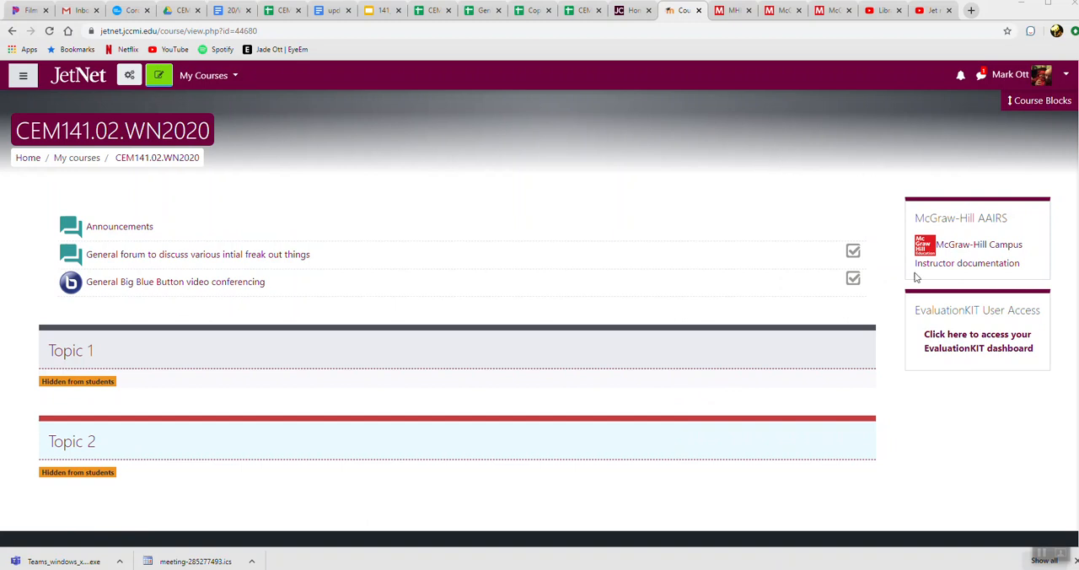
mouse_move(985, 212)
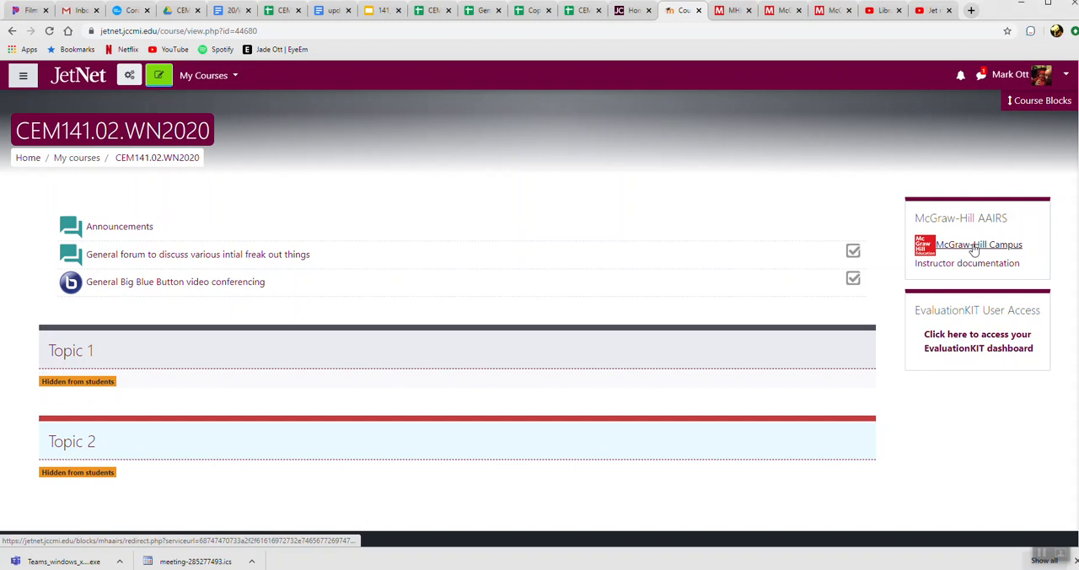
- Launch Connect for Chemistry: Atoms First from Campus and review the course code in the updates doc
left_click(977, 244)
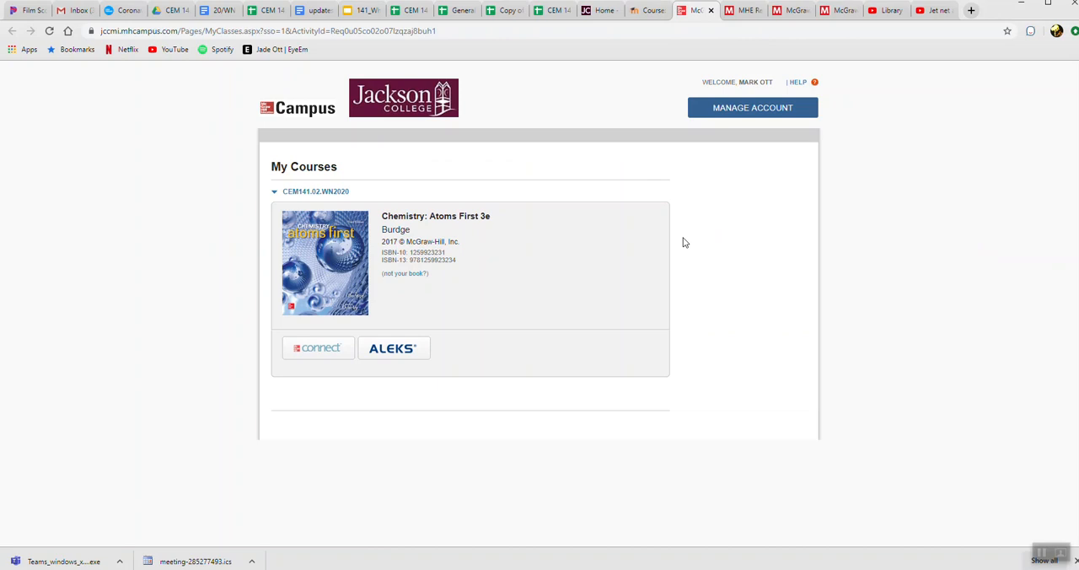
mouse_move(318, 347)
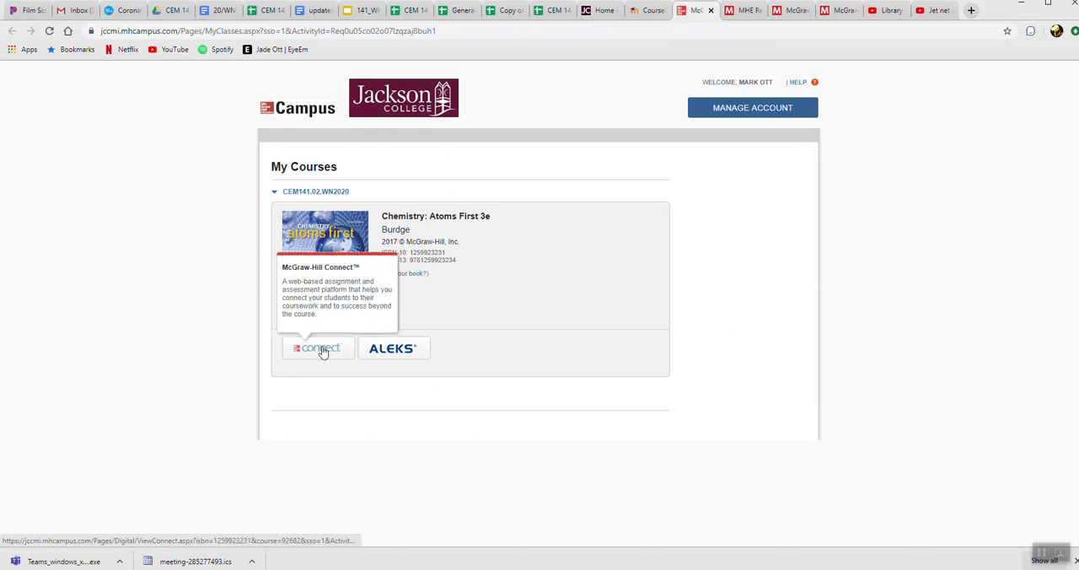
left_click(296, 10)
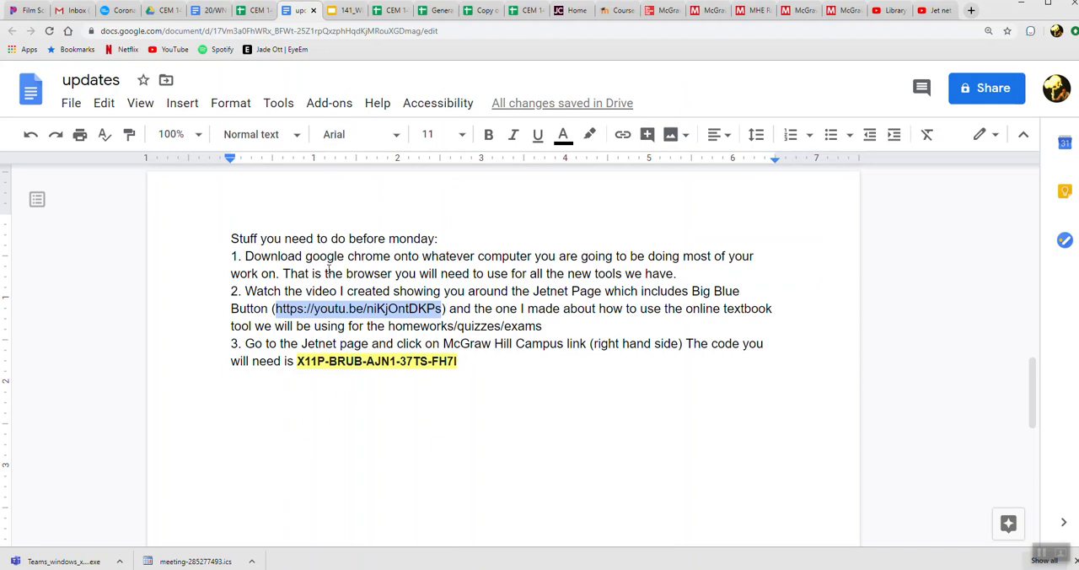
scroll("up", 3)
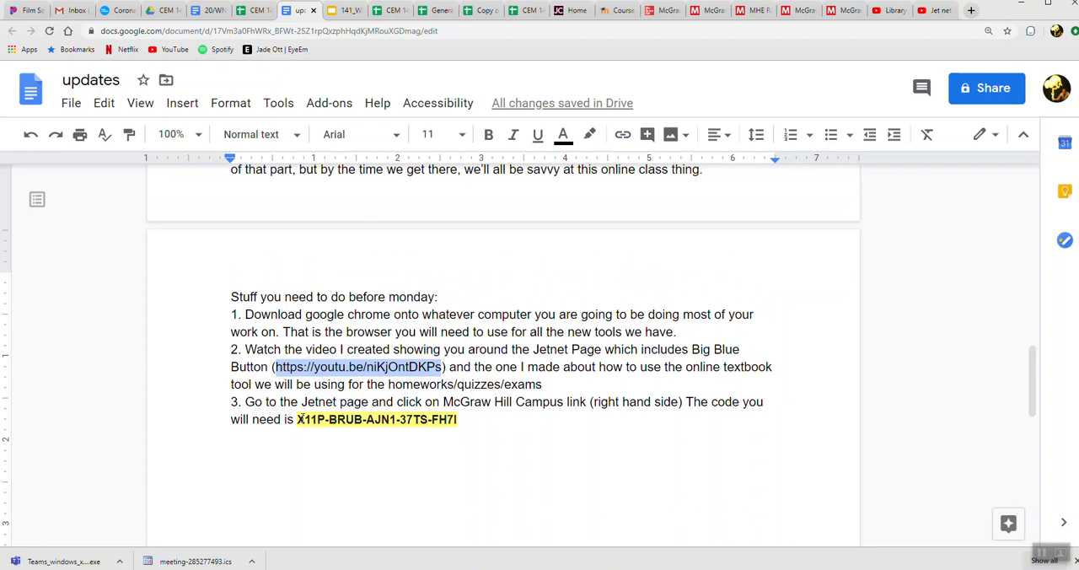
mouse_move(708, 10)
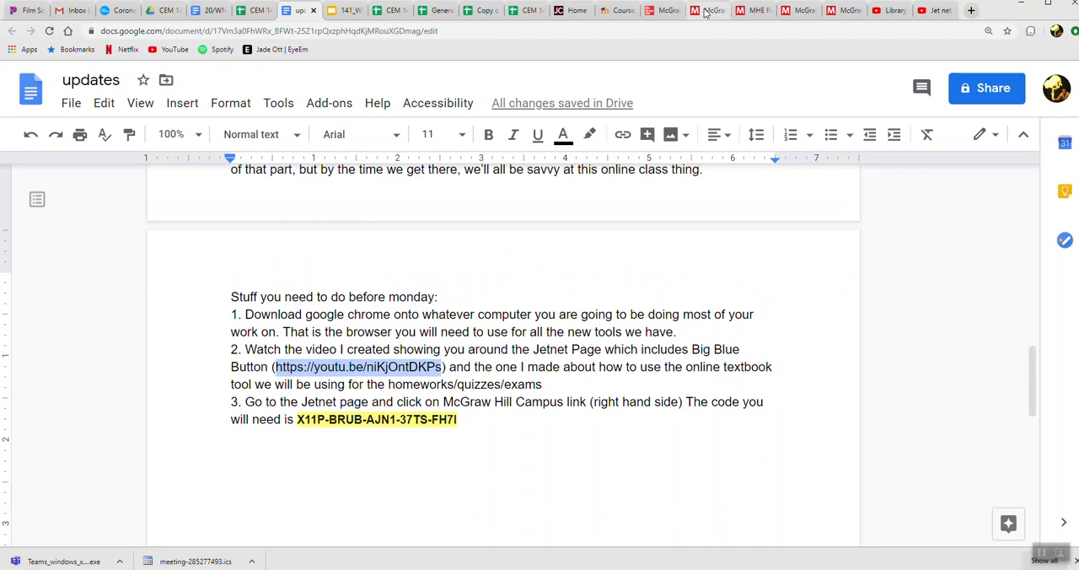
- Switch the GEN CHEM 1 section to Student view listing orientation videos, homework, quiz and exam
left_click(708, 10)
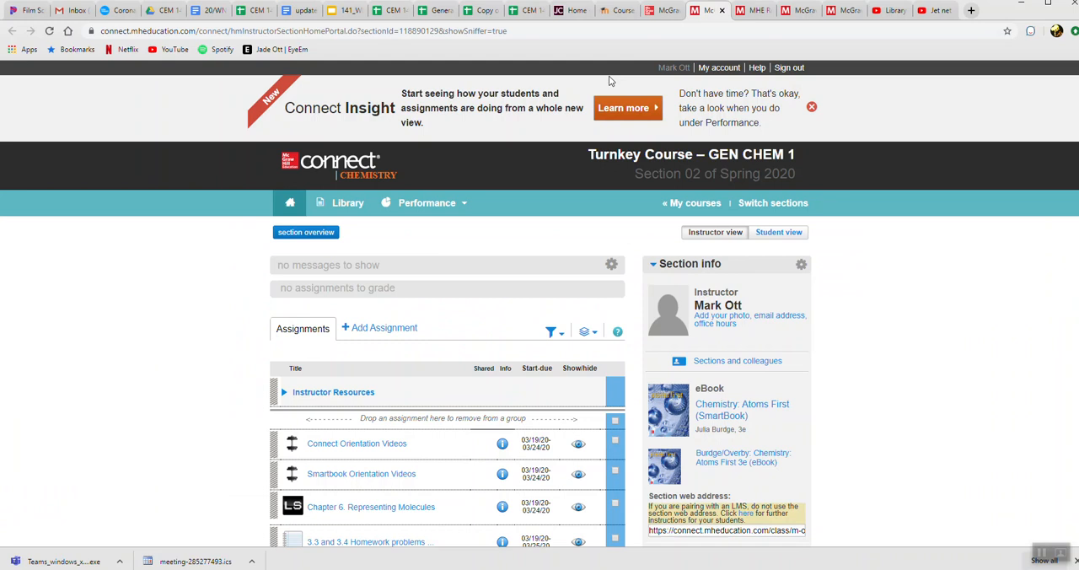
mouse_move(778, 232)
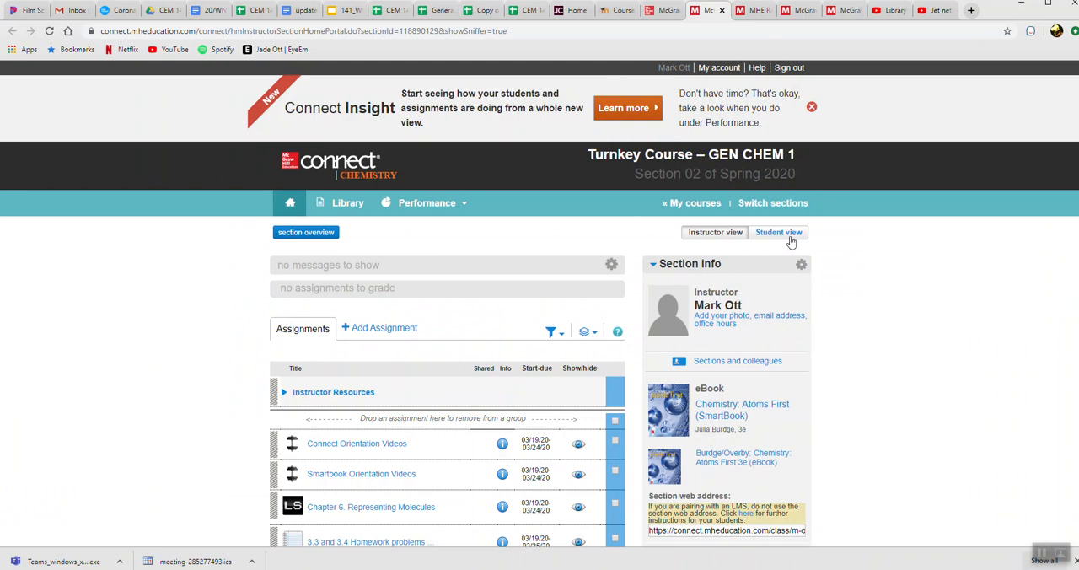
left_click(779, 233)
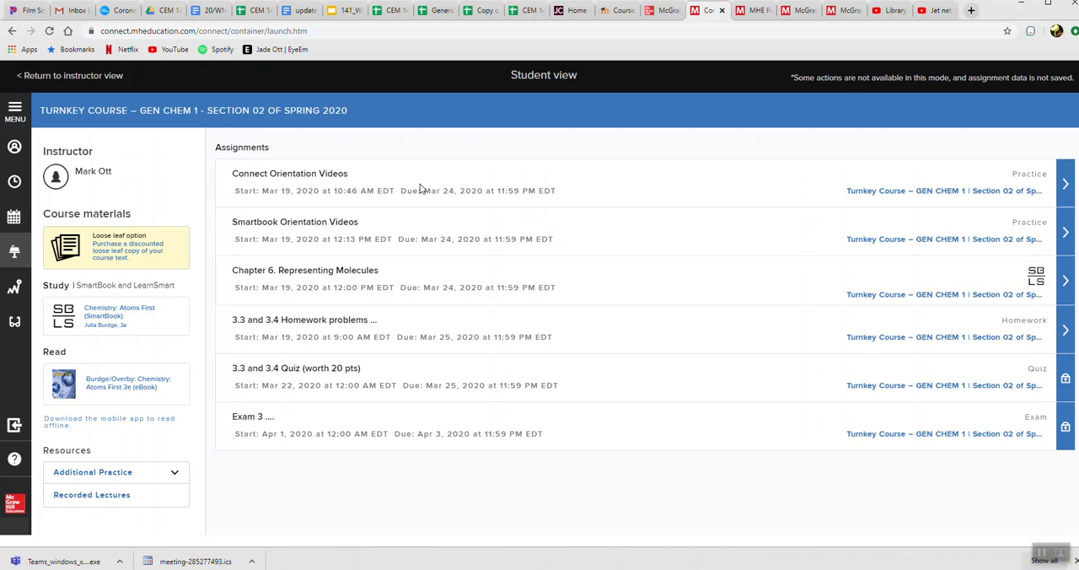
mouse_move(374, 191)
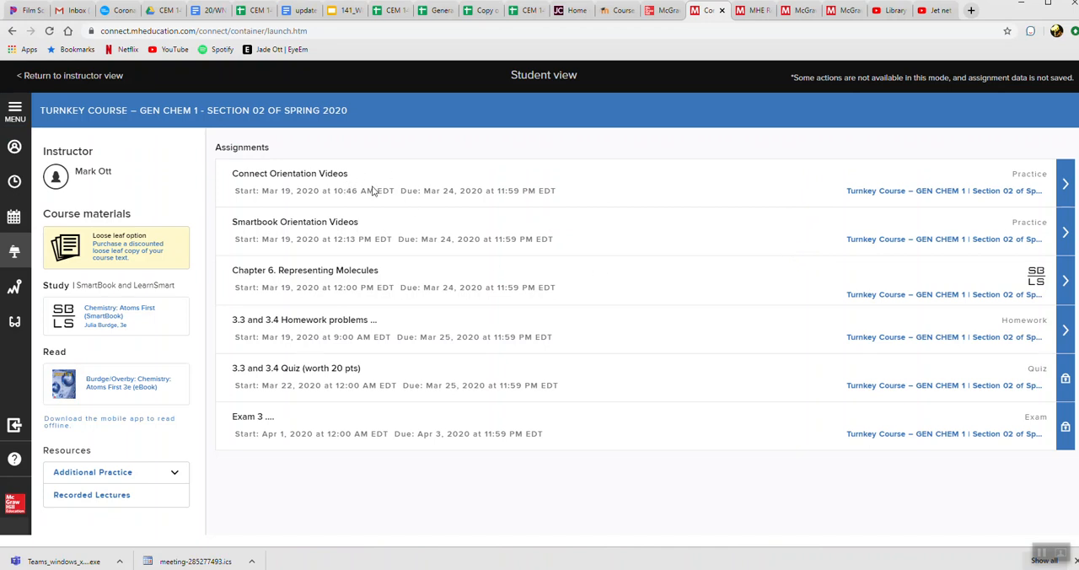
mouse_move(1068, 207)
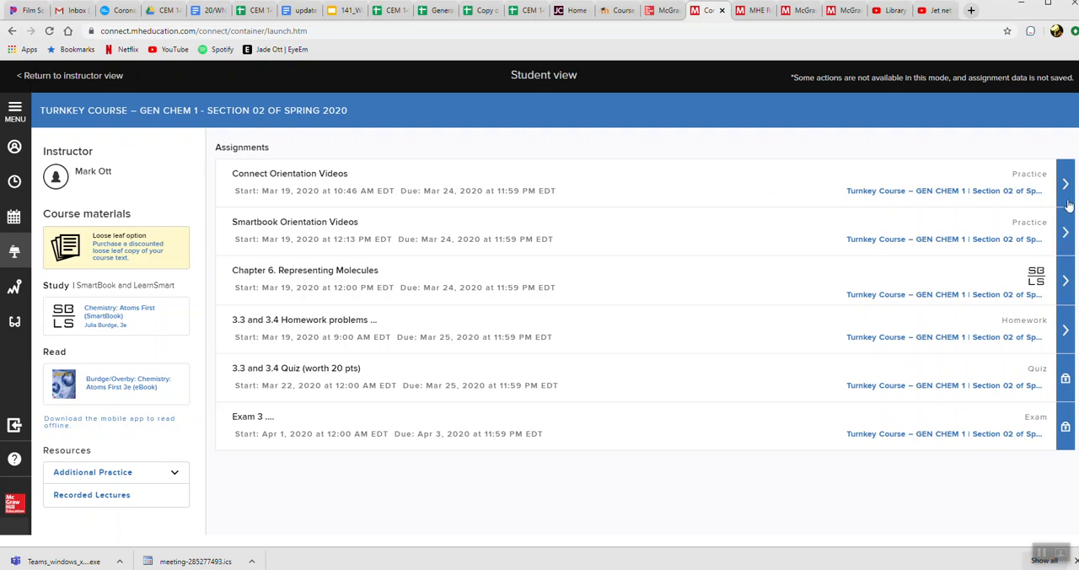
mouse_move(378, 203)
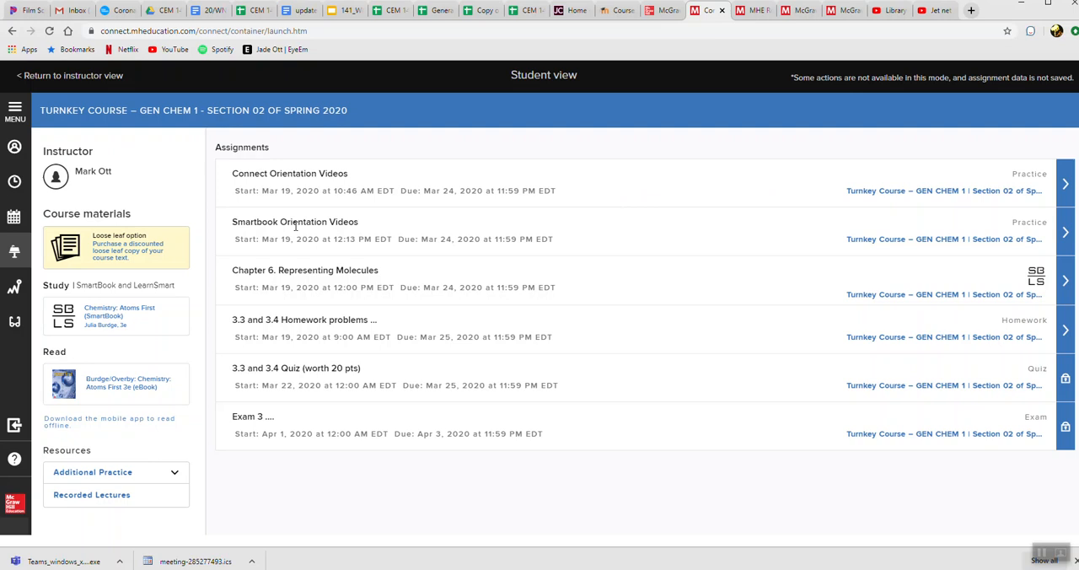
mouse_move(833, 189)
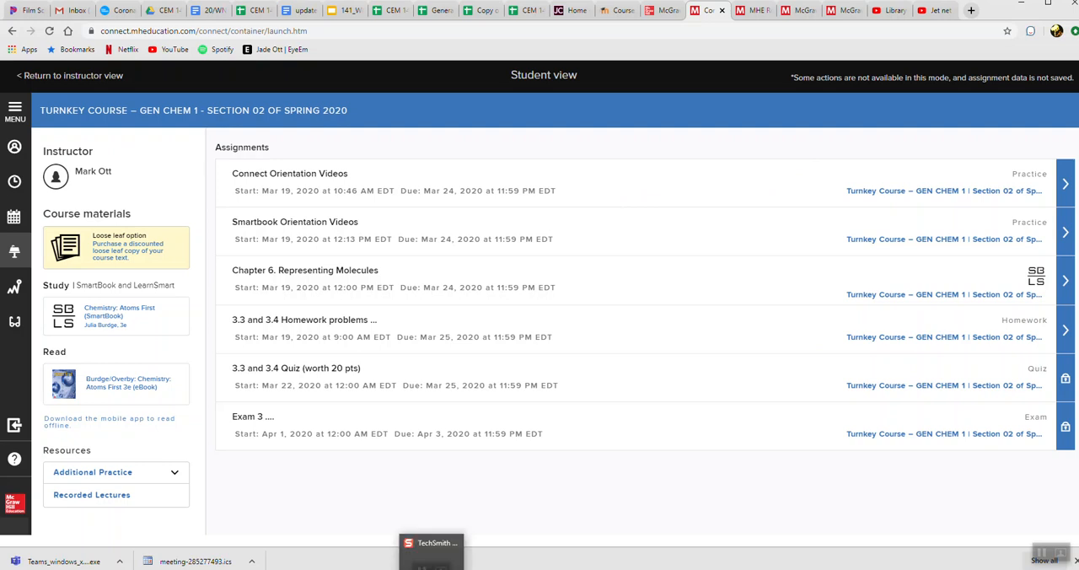
mouse_move(598, 250)
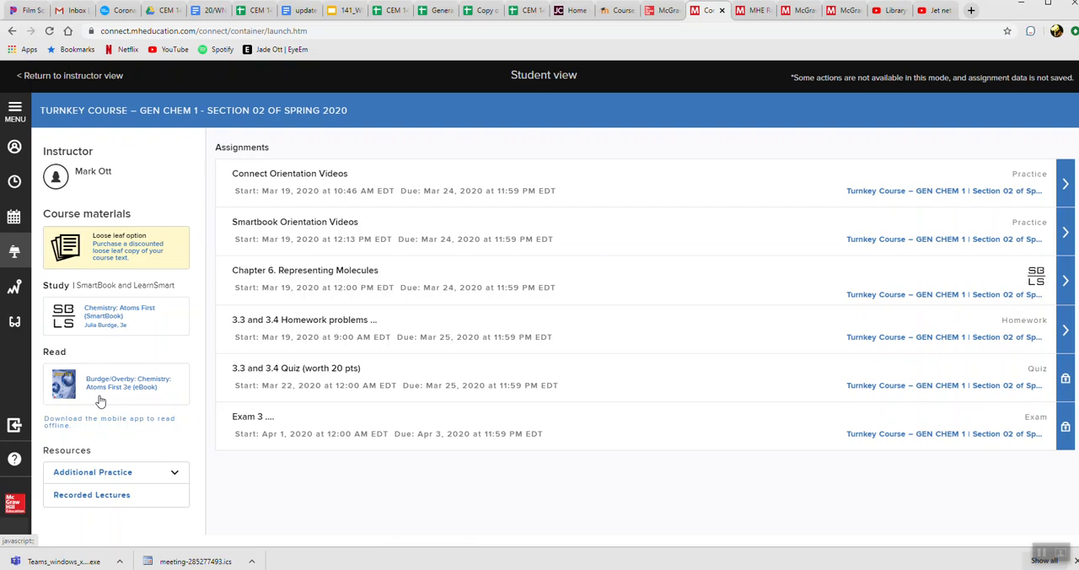
mouse_move(98, 407)
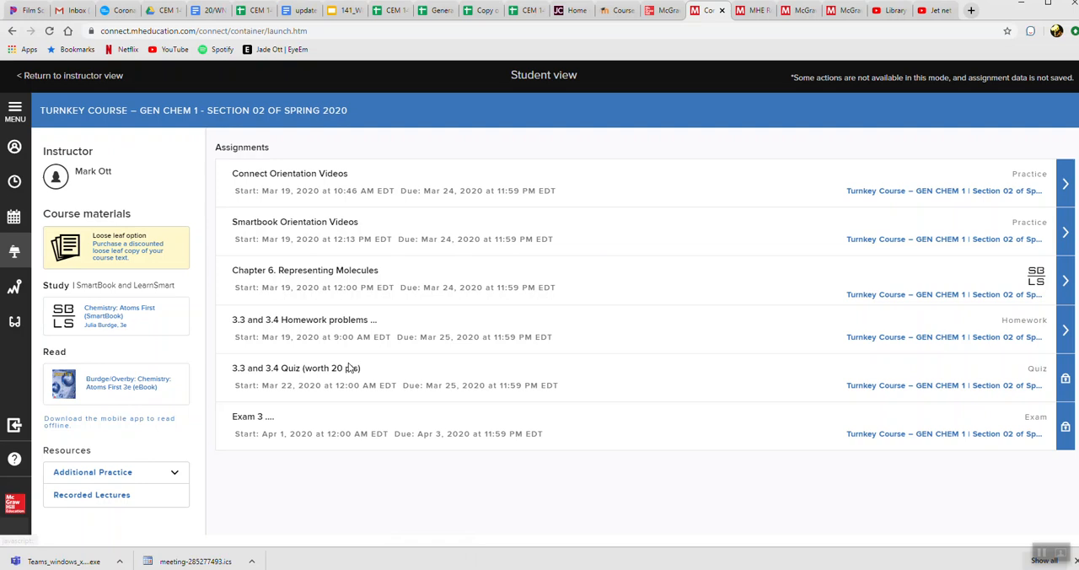
mouse_move(470, 327)
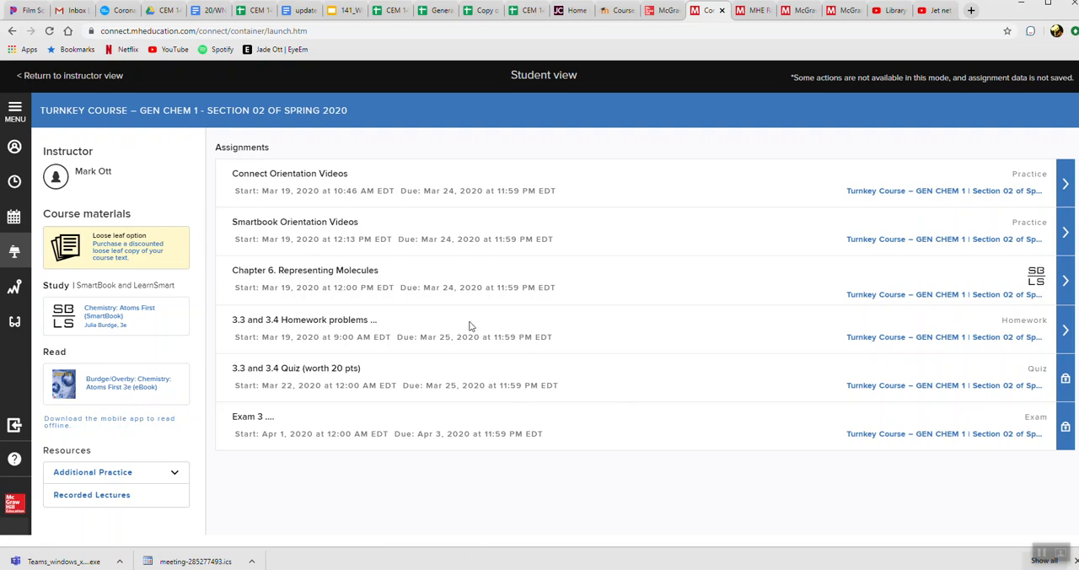
mouse_move(952, 285)
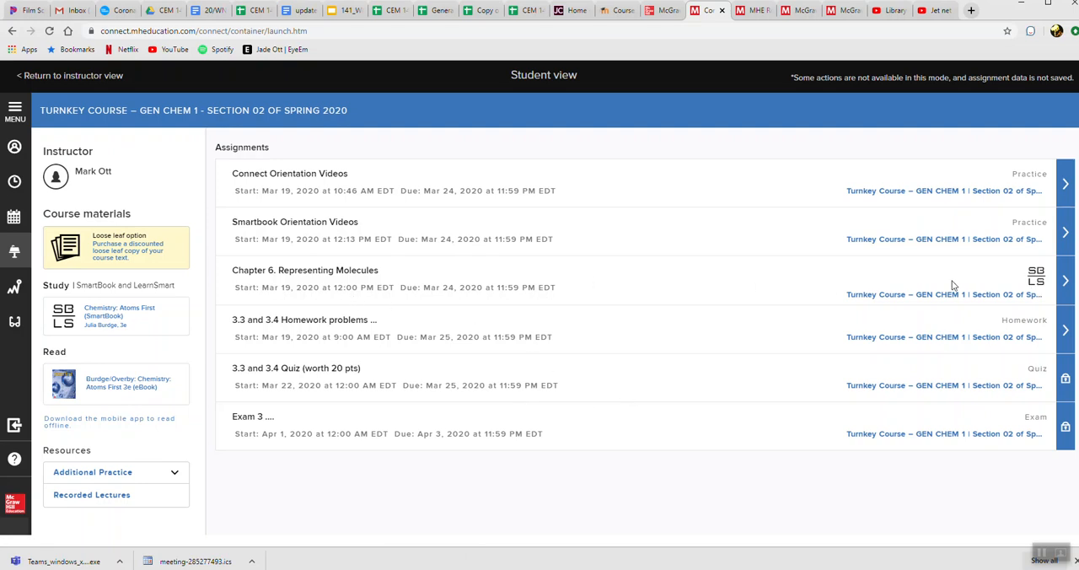
mouse_move(401, 275)
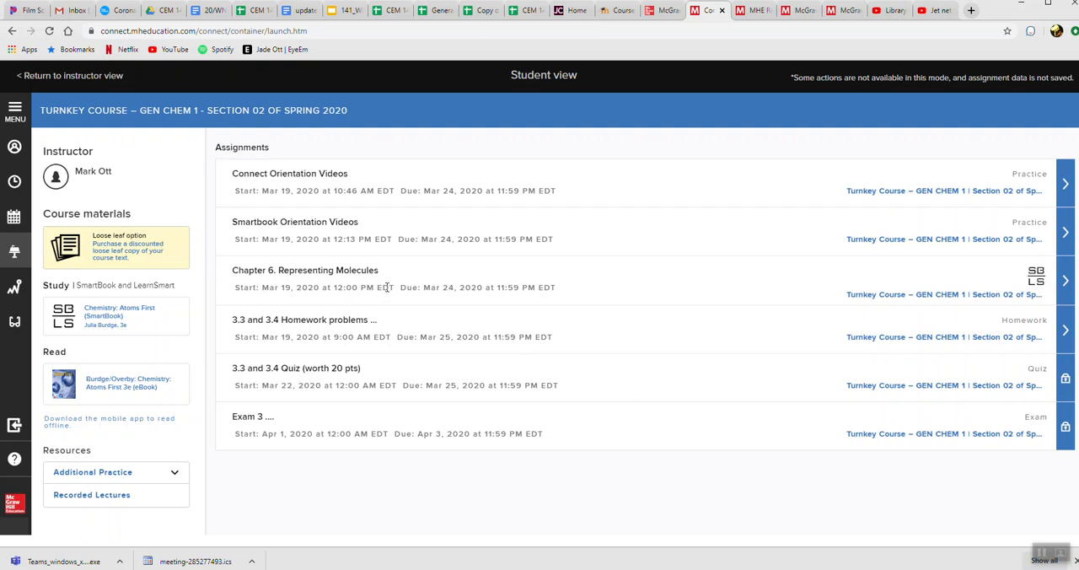
mouse_move(556, 287)
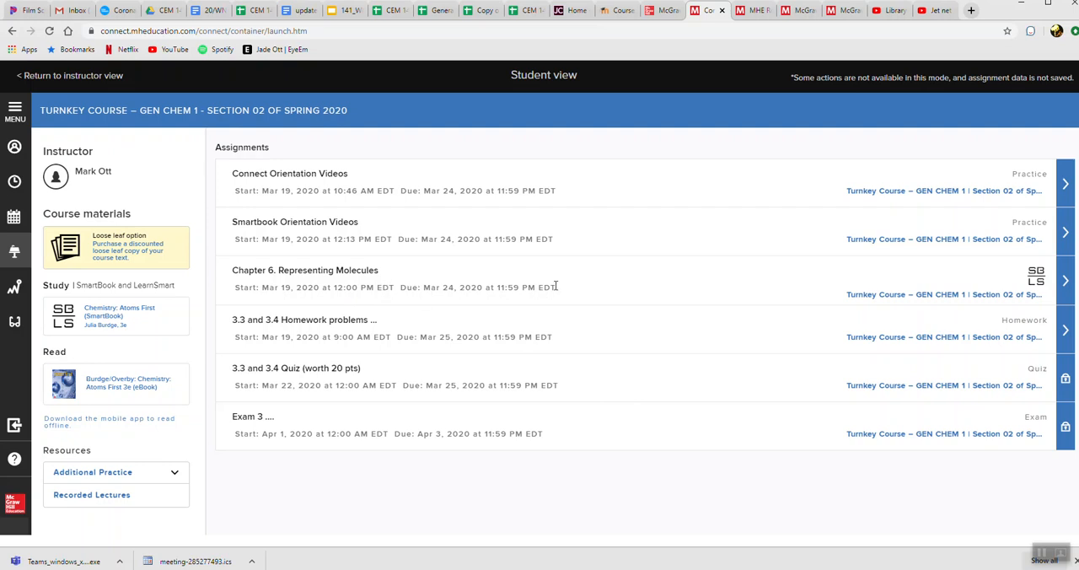
mouse_move(475, 300)
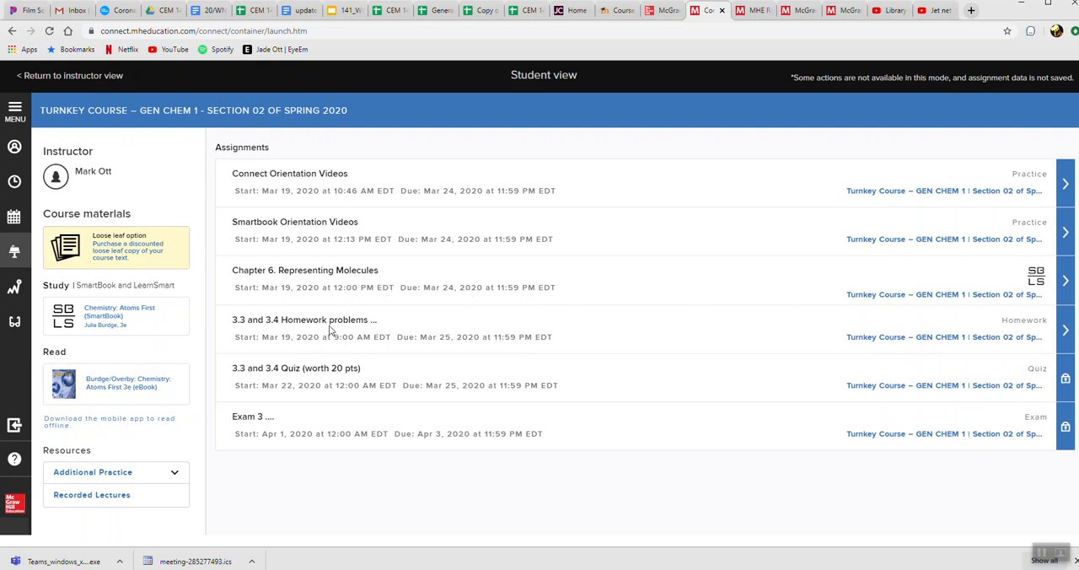
mouse_move(377, 376)
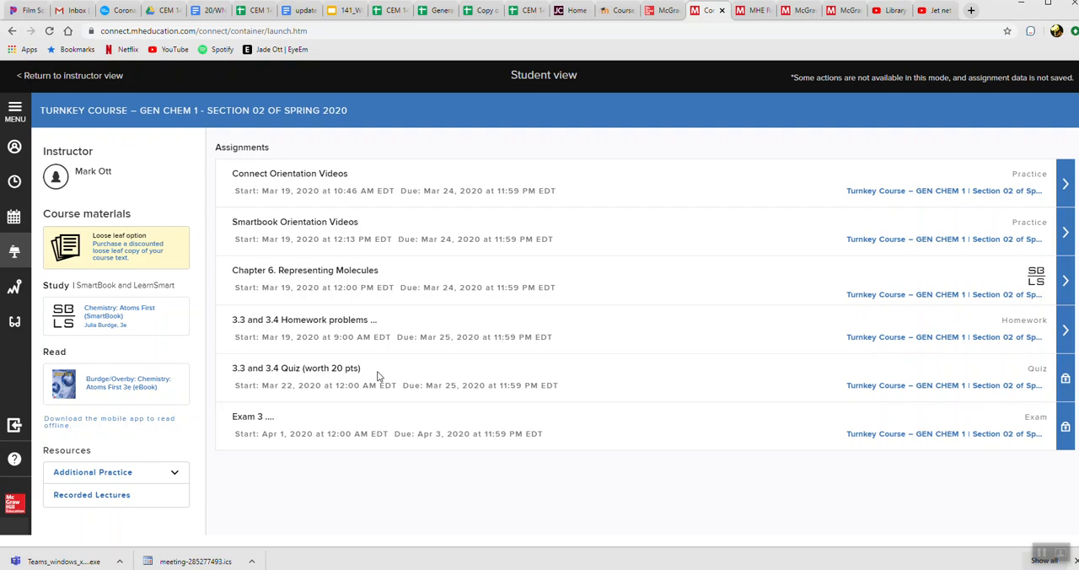
mouse_move(387, 356)
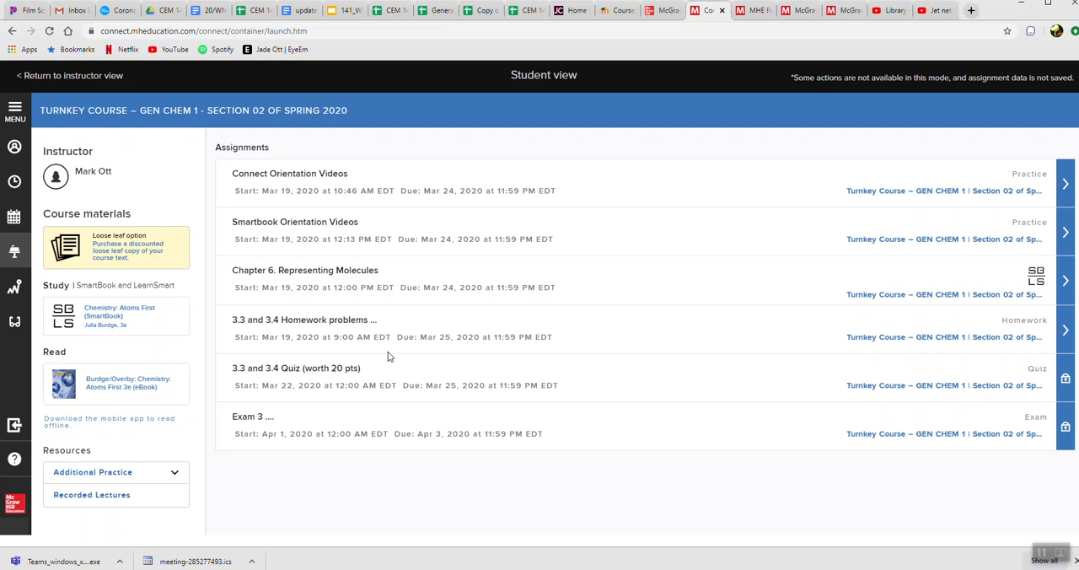
mouse_move(300, 381)
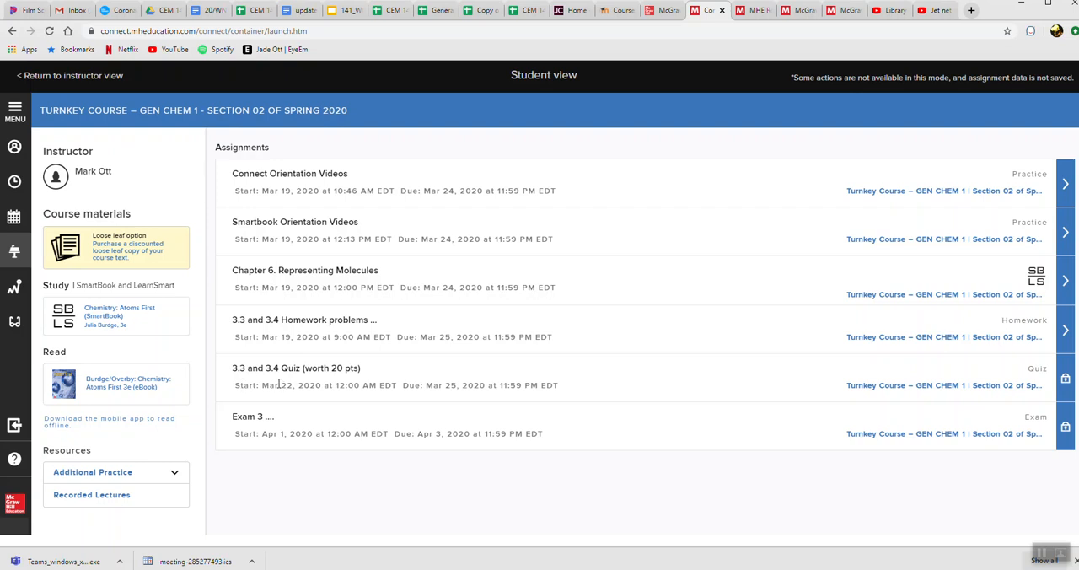
mouse_move(293, 396)
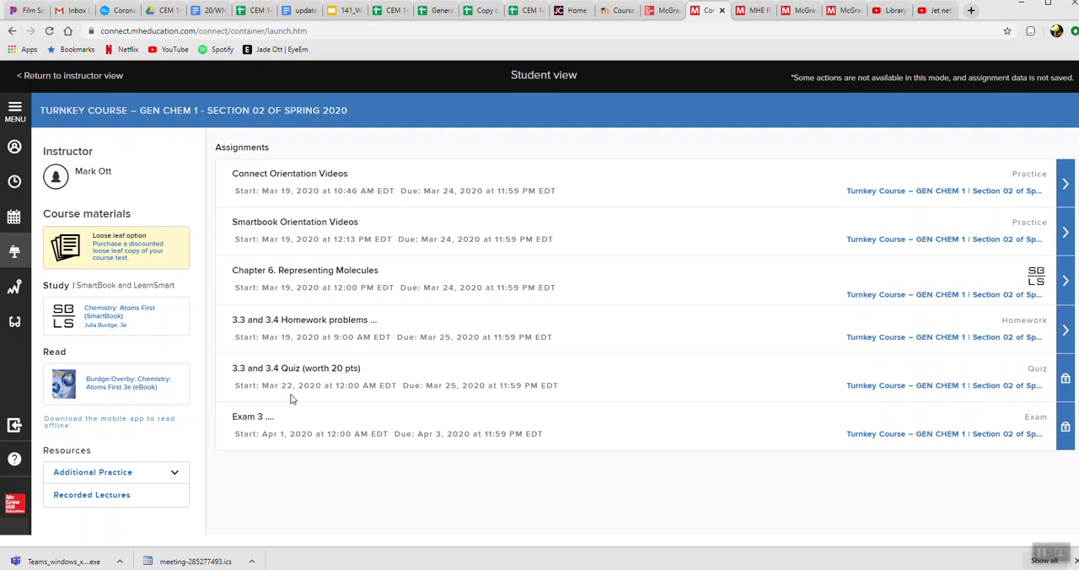
mouse_move(448, 405)
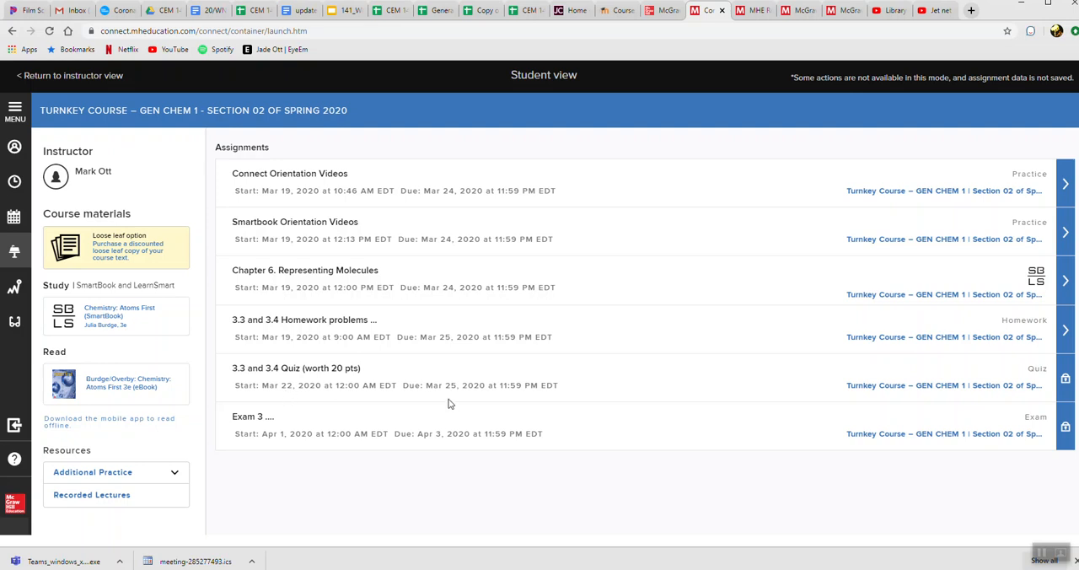
- Show the CEM 141 Lab/Class Links Live sheet scrolled to the Exam 3 row
left_click(256, 10)
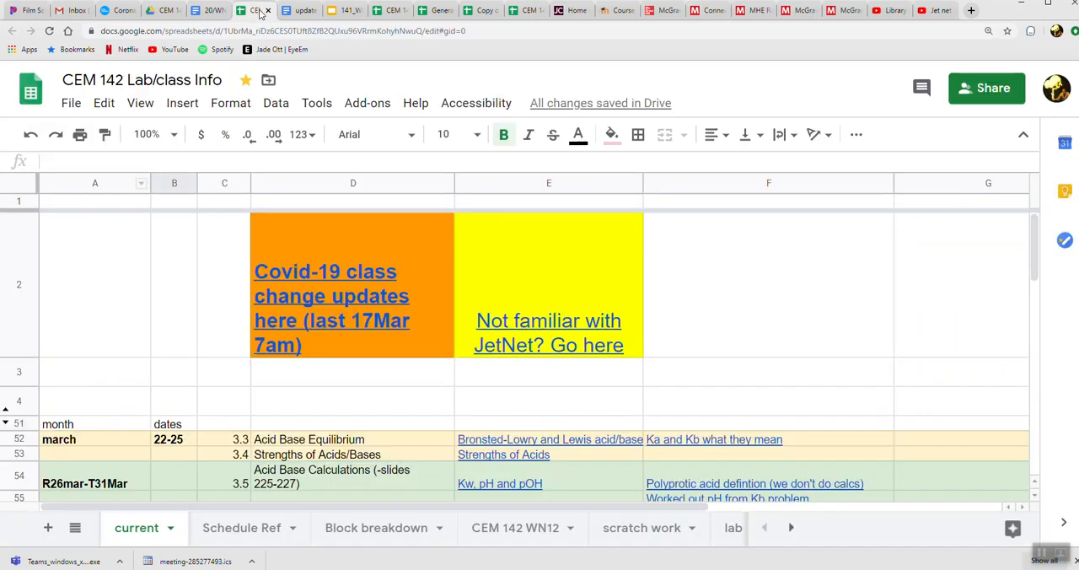
left_click(344, 10)
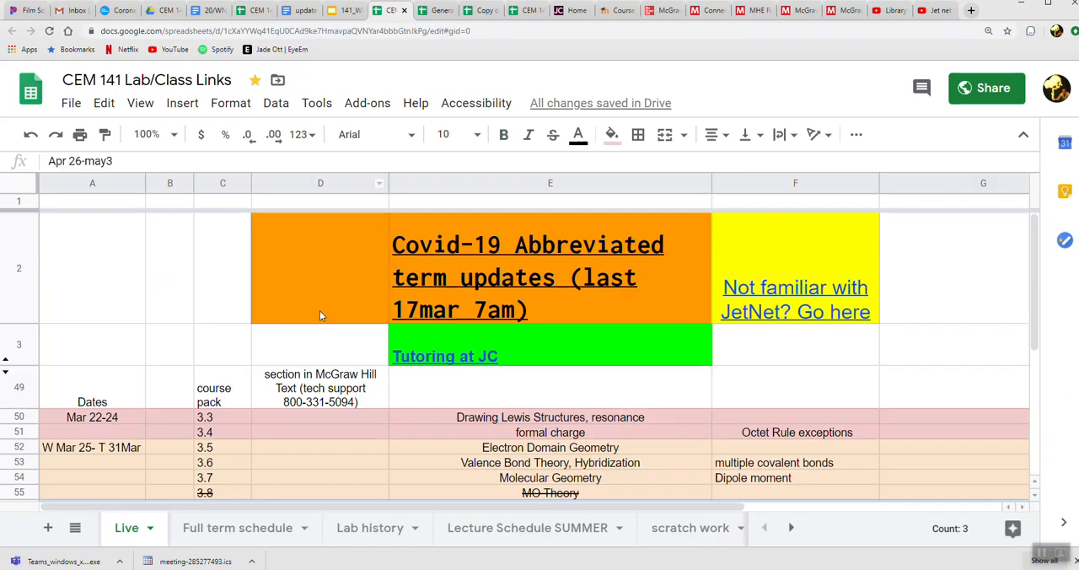
scroll("down", 3)
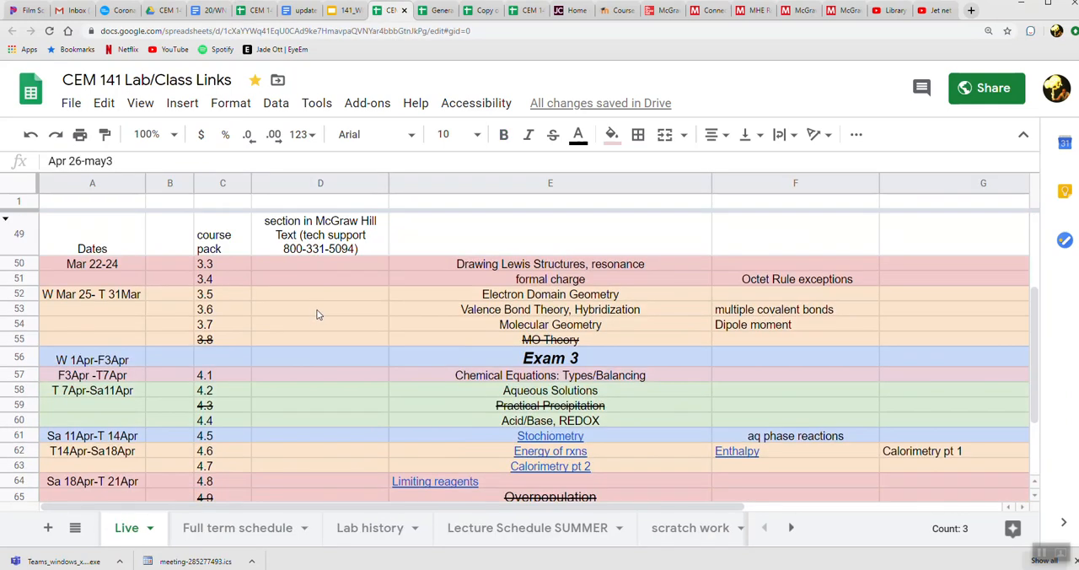
mouse_move(78, 260)
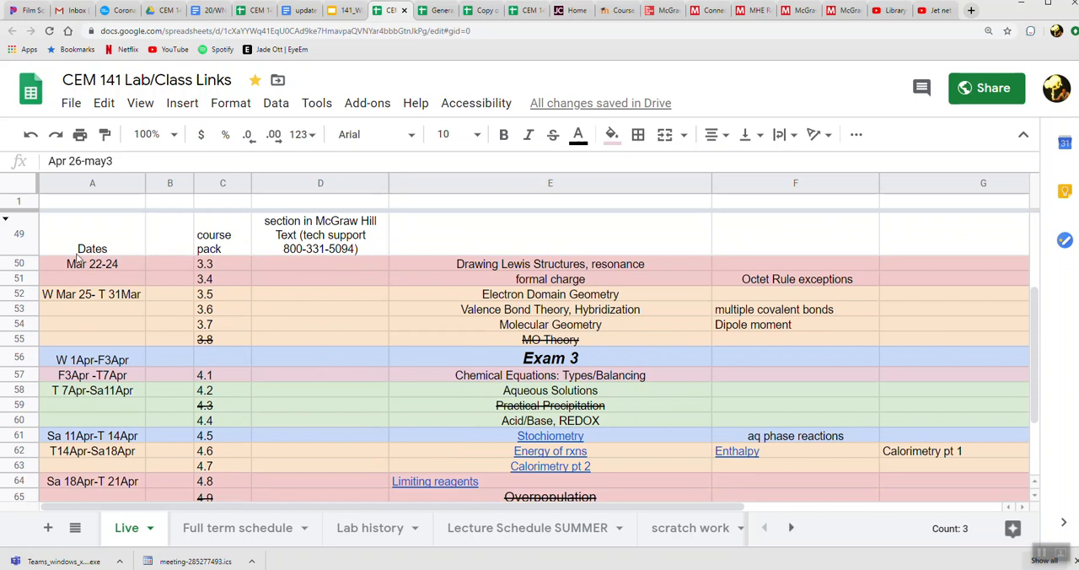
mouse_move(98, 272)
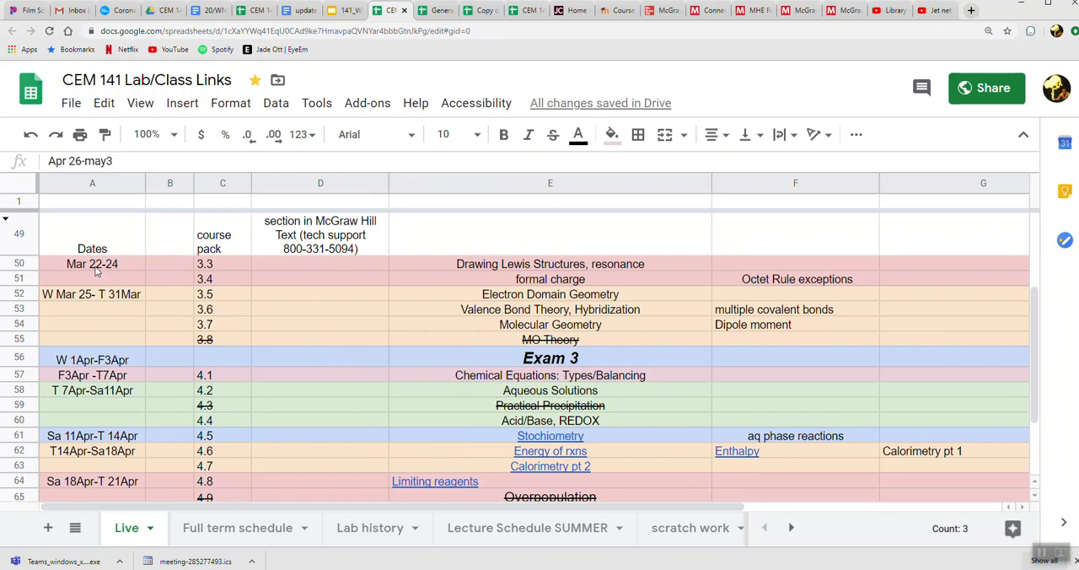
mouse_move(216, 267)
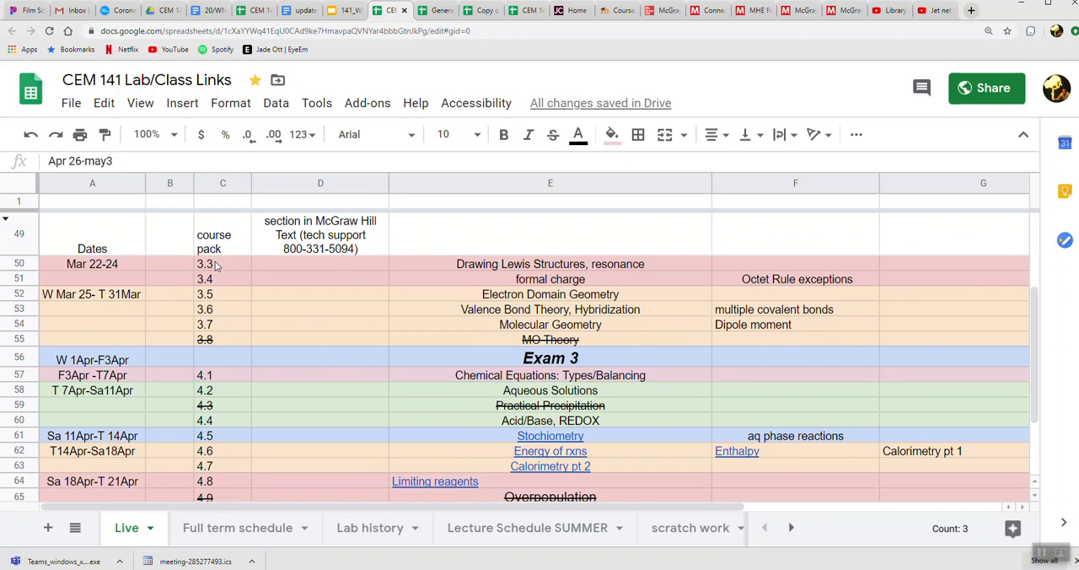
mouse_move(218, 280)
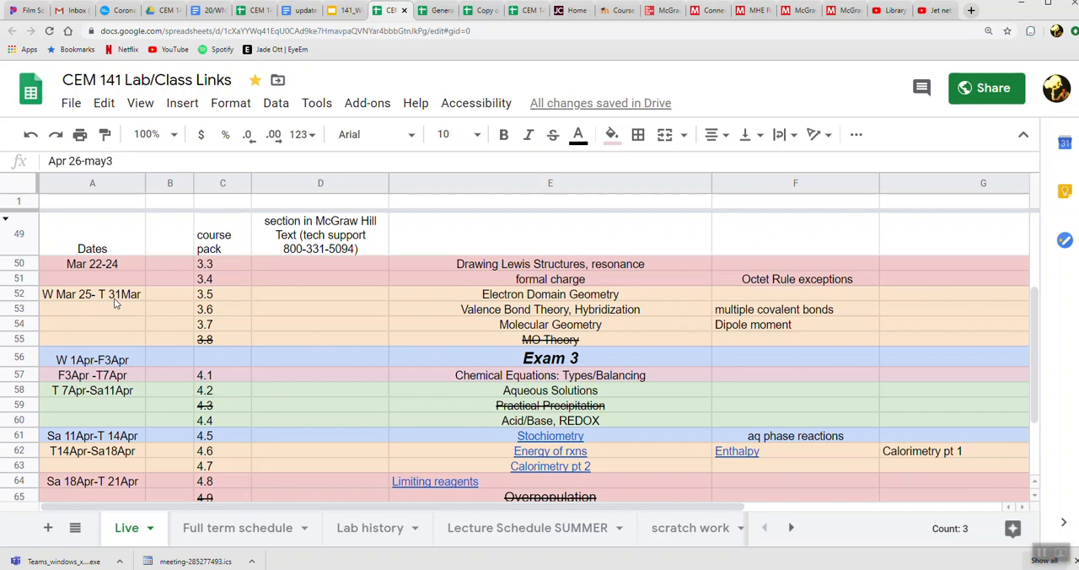
mouse_move(219, 302)
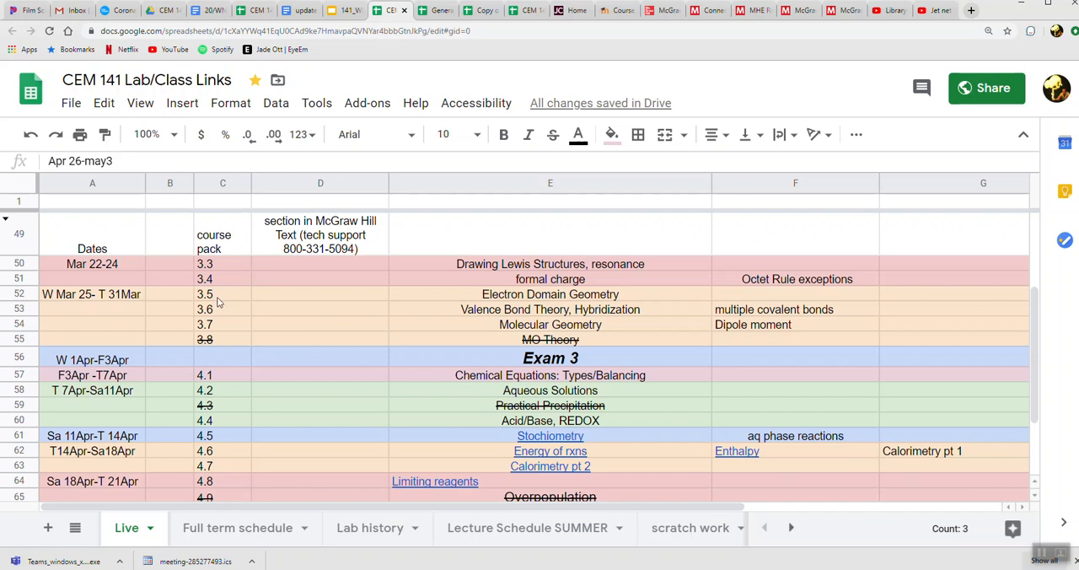
mouse_move(216, 327)
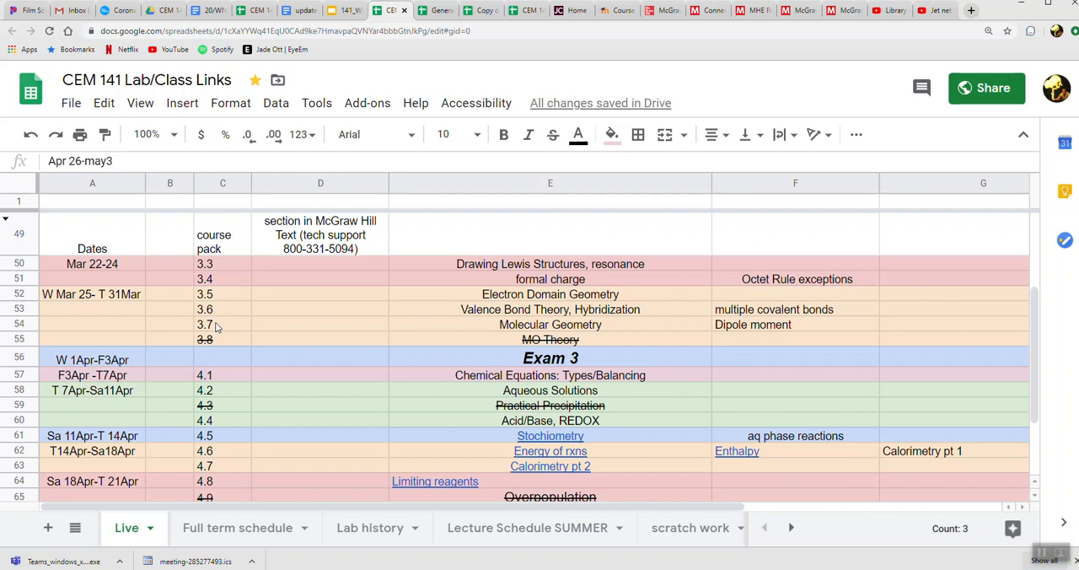
mouse_move(222, 305)
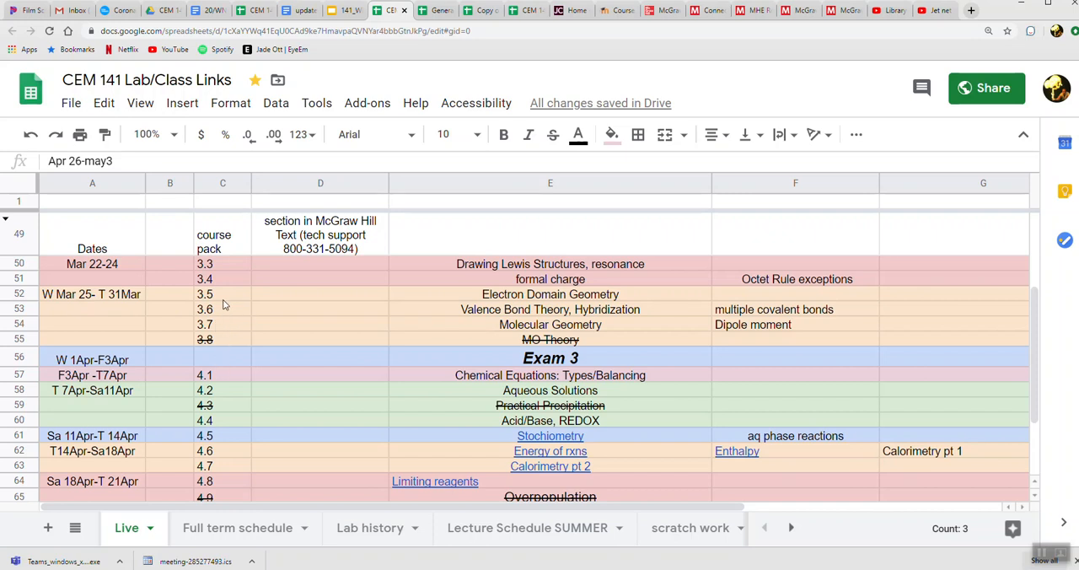
left_click(704, 10)
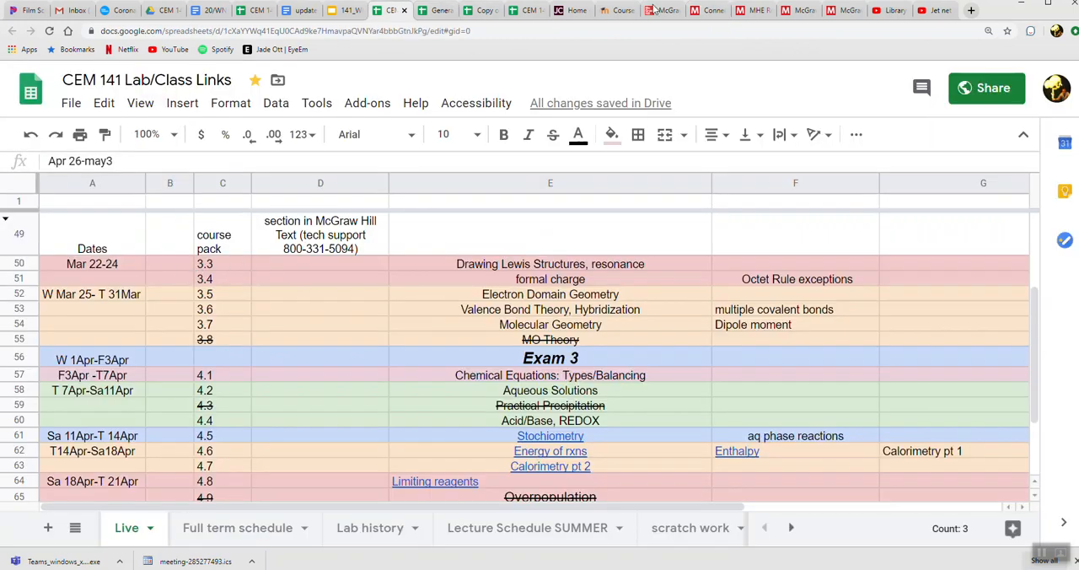
- Return to Connect from Campus and expand the 3.3 and 3.4 Homework problems details
left_click(662, 10)
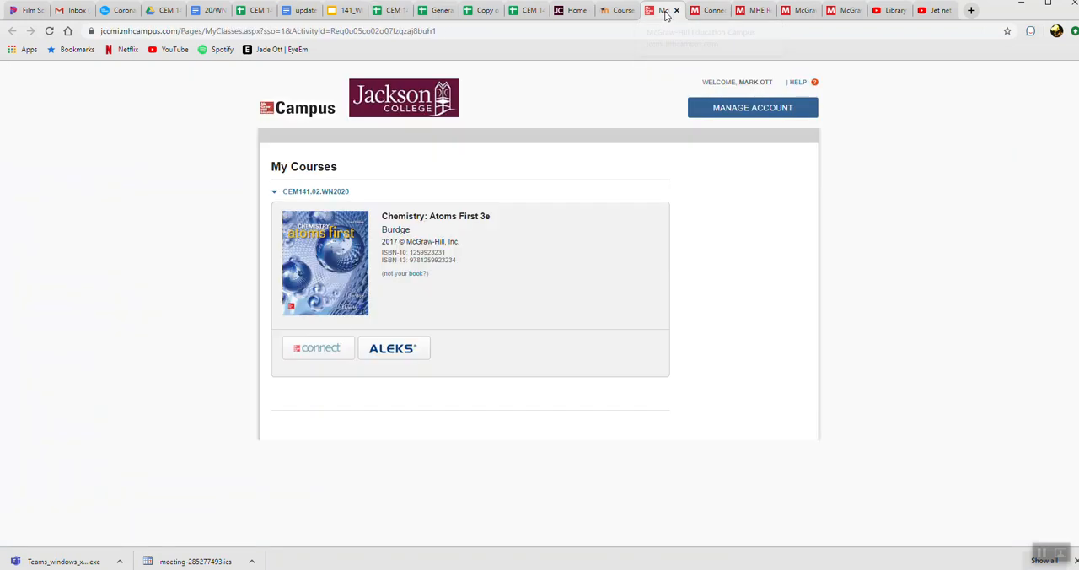
left_click(317, 347)
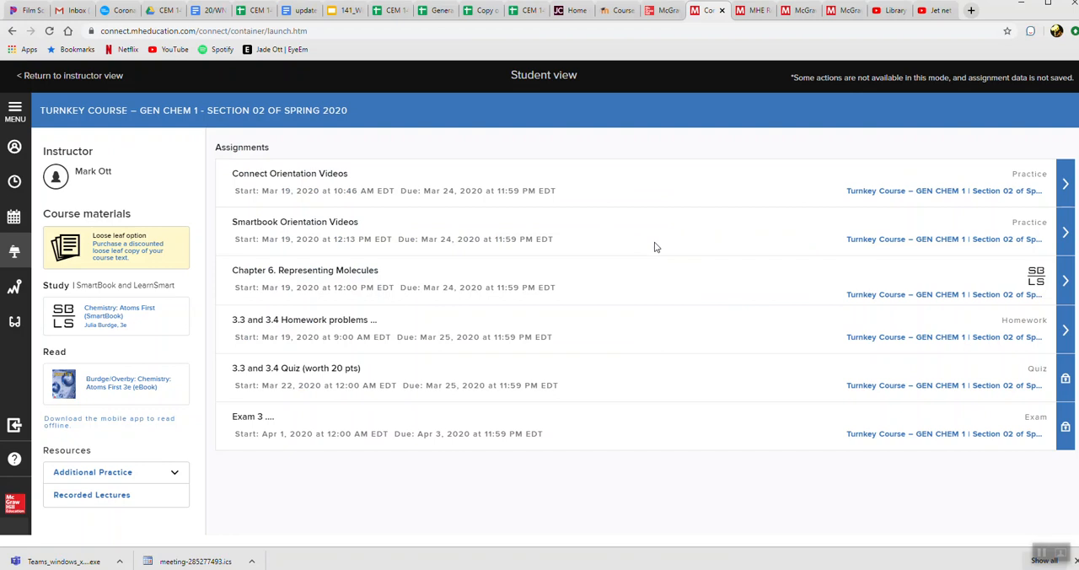
mouse_move(873, 337)
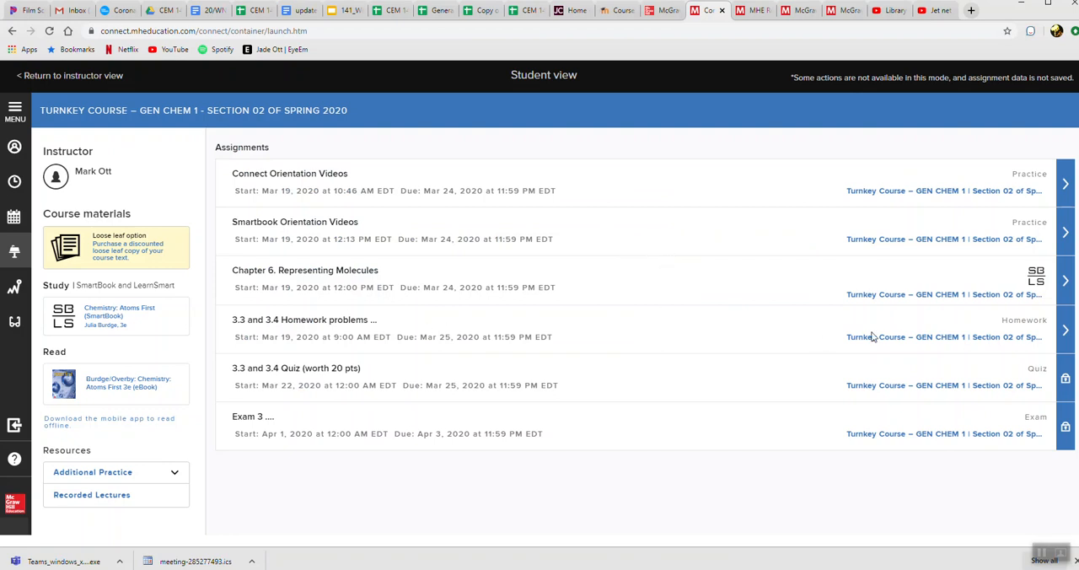
mouse_move(563, 337)
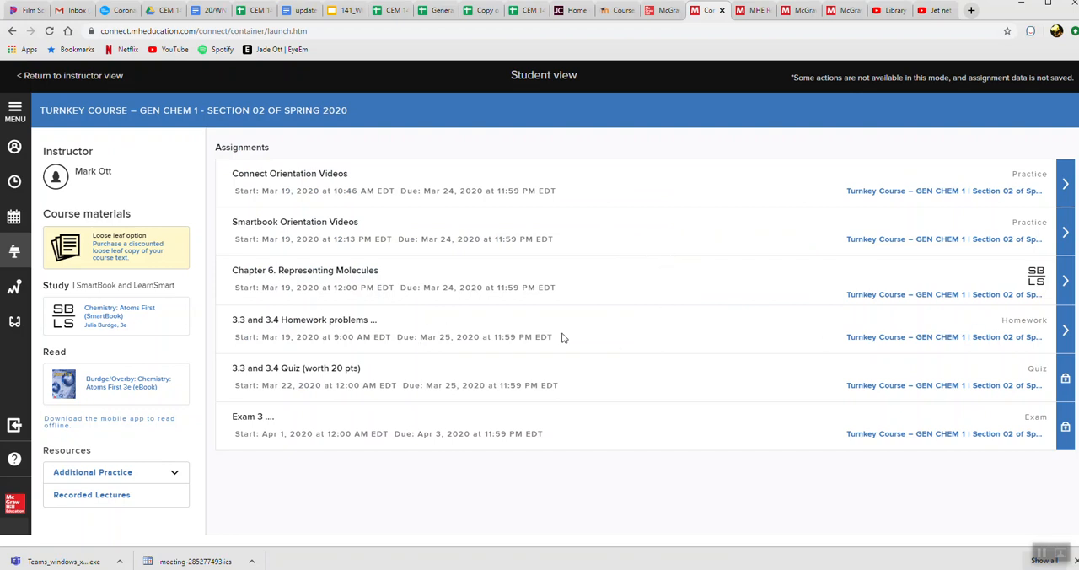
mouse_move(529, 340)
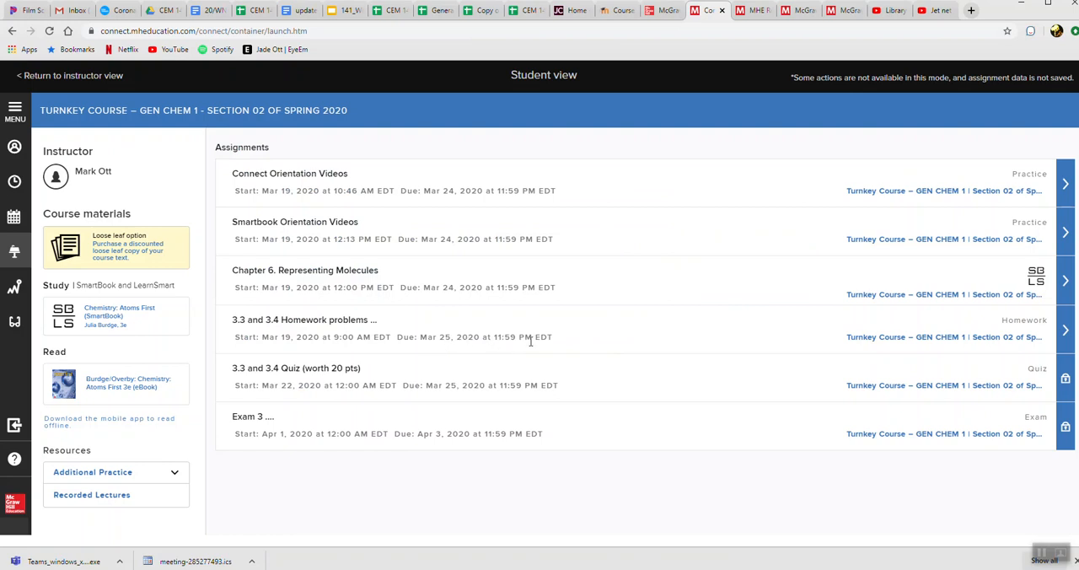
mouse_move(1065, 333)
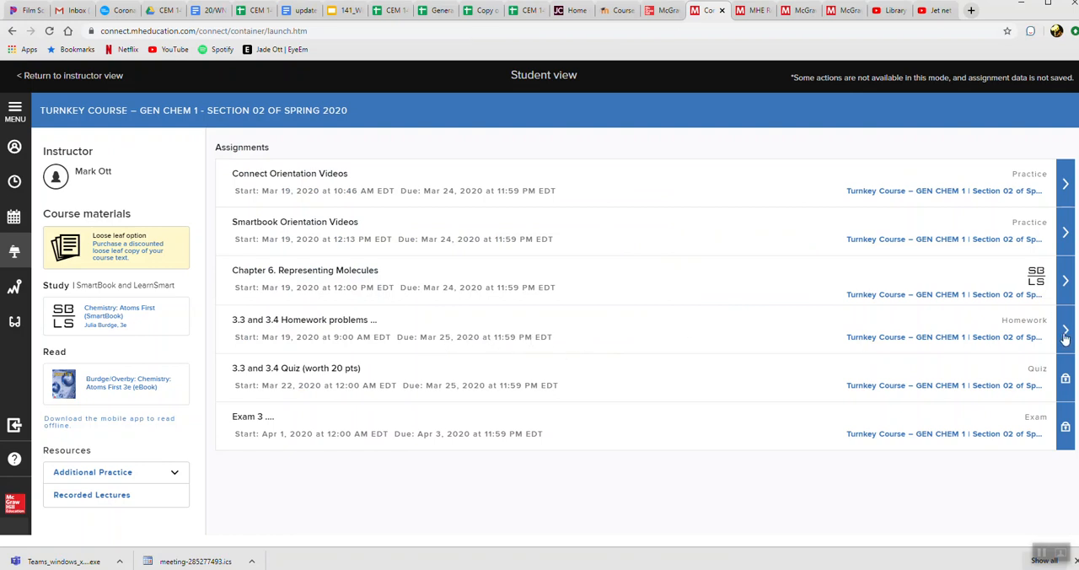
left_click(1065, 330)
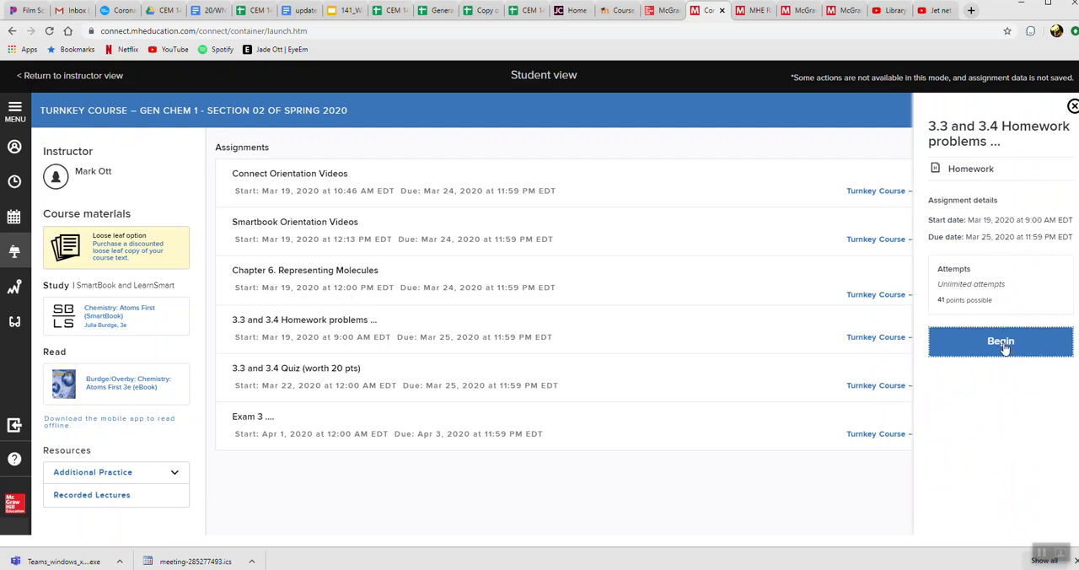
- Begin the 3.3 and 3.4 homework, attempt 1 with 0 of 14 questions answered
left_click(1001, 340)
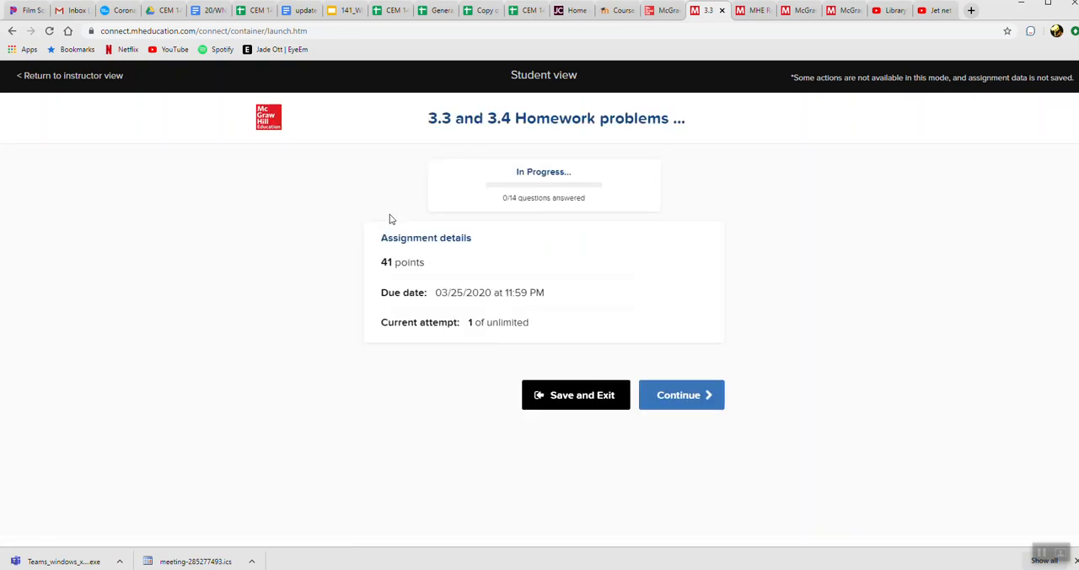
mouse_move(539, 253)
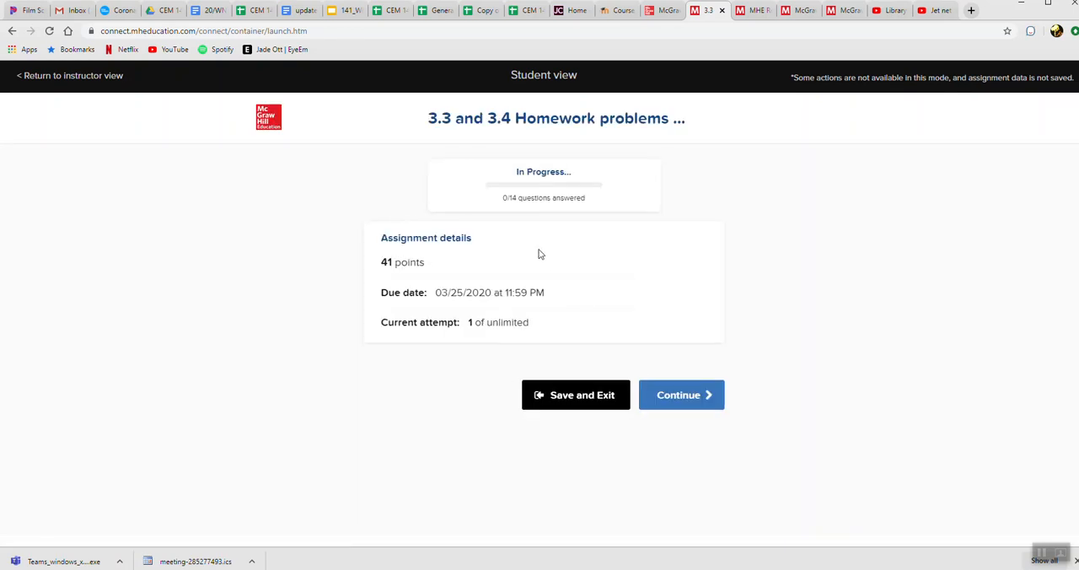
mouse_move(560, 243)
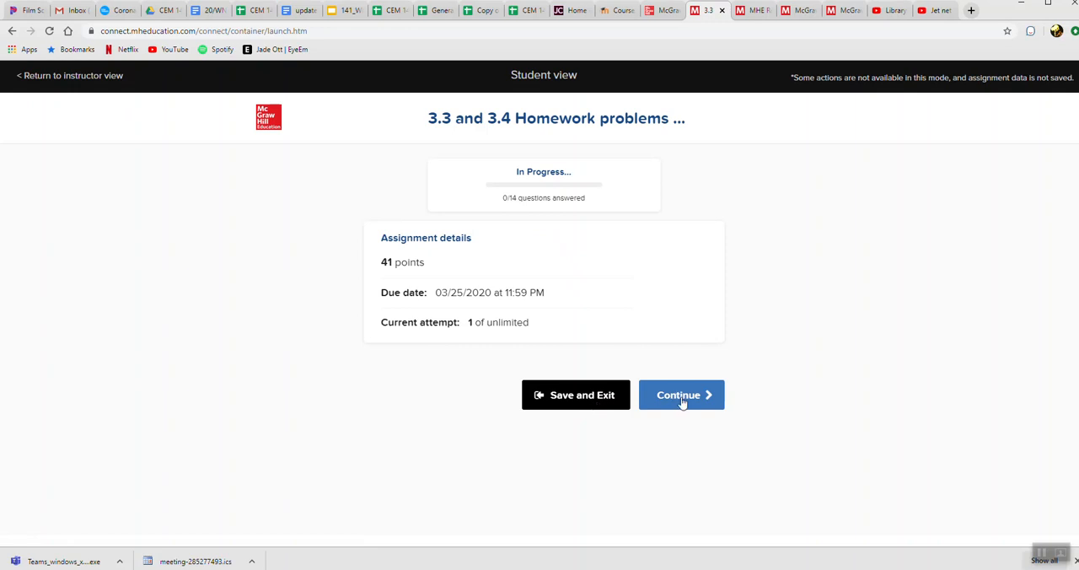
- Continue into the homework and advance to question 4 of 14, the N2F2 Lewis structure
left_click(681, 395)
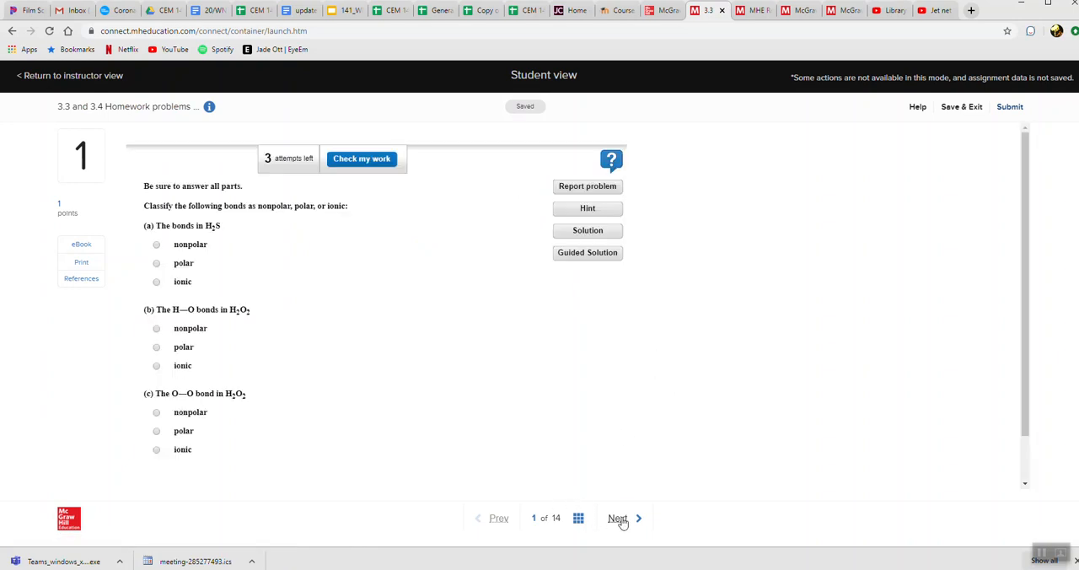
left_click(617, 517)
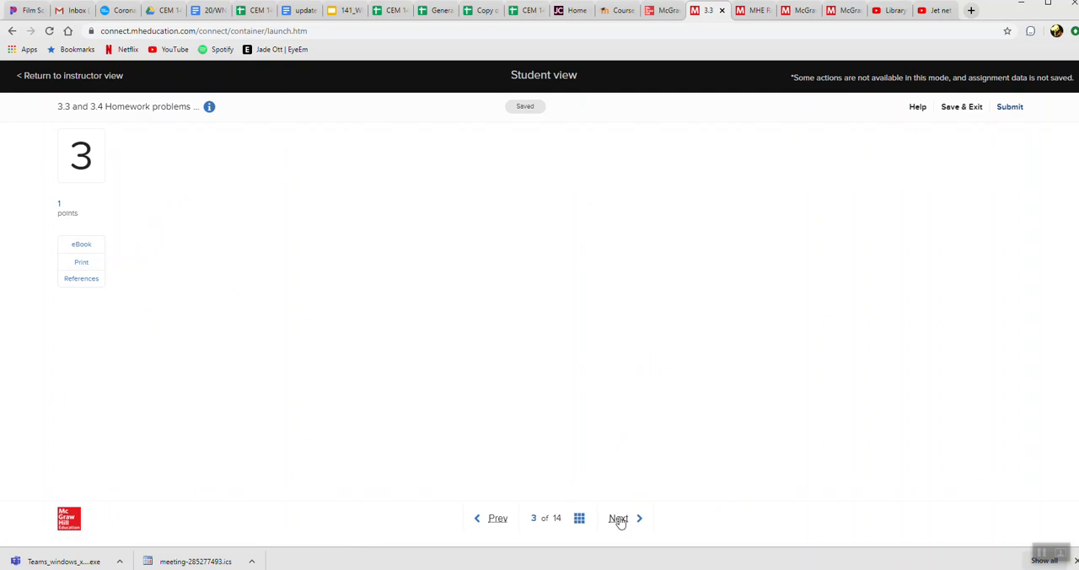
left_click(617, 518)
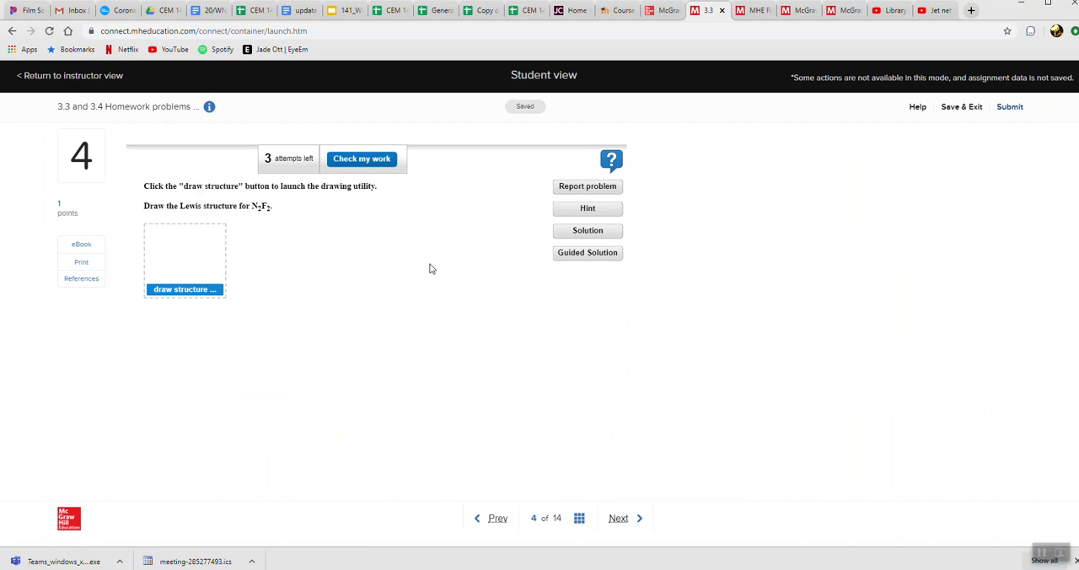
mouse_move(442, 261)
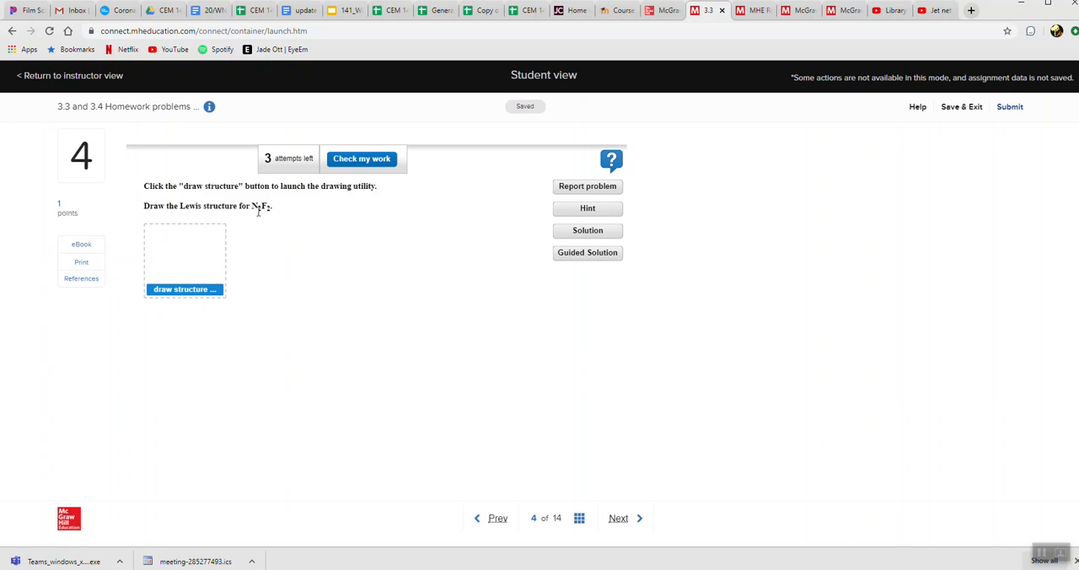
mouse_move(268, 219)
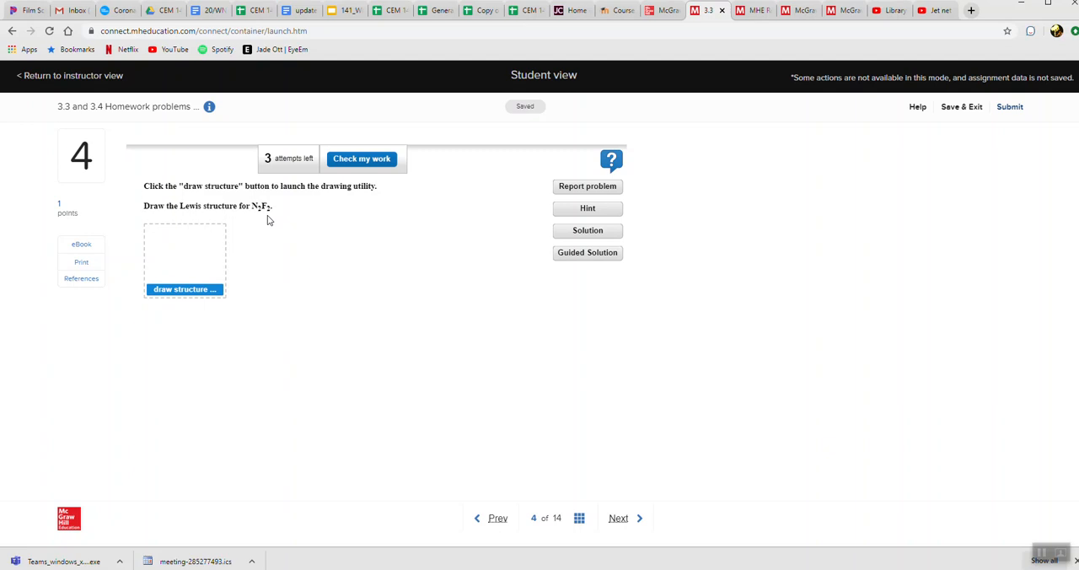
mouse_move(398, 266)
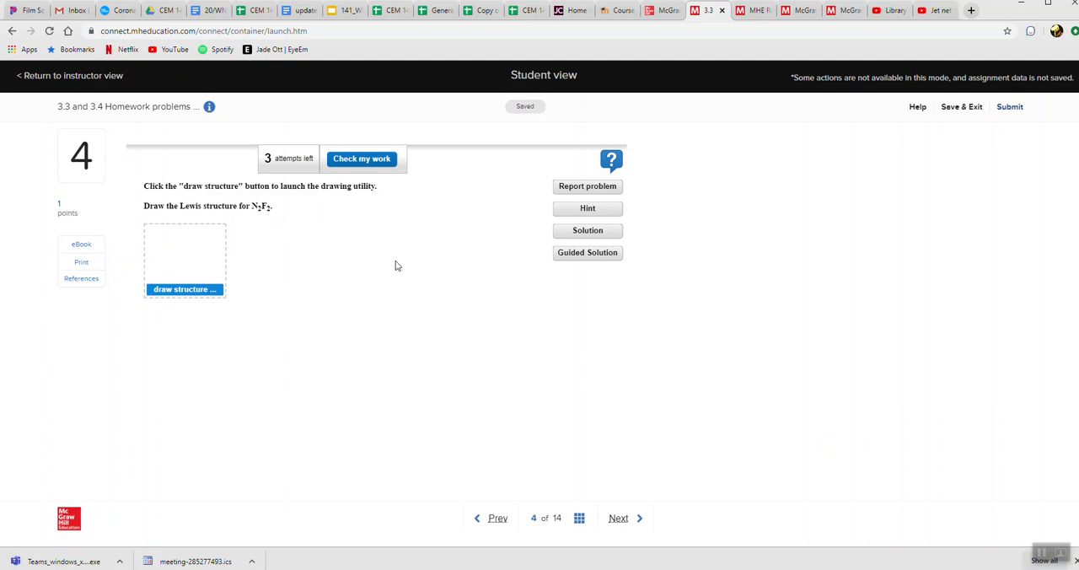
mouse_move(563, 224)
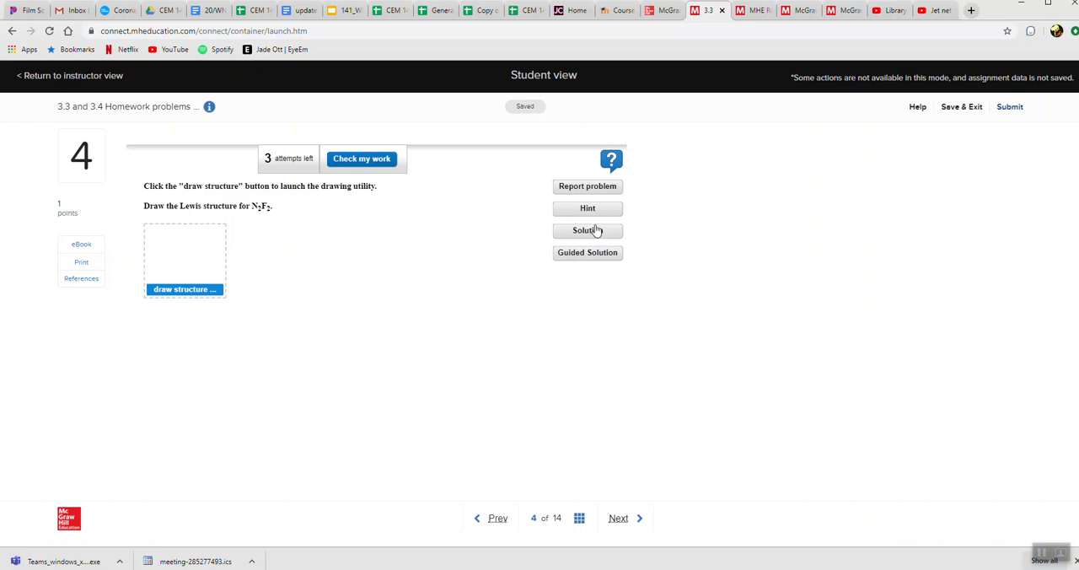
mouse_move(607, 233)
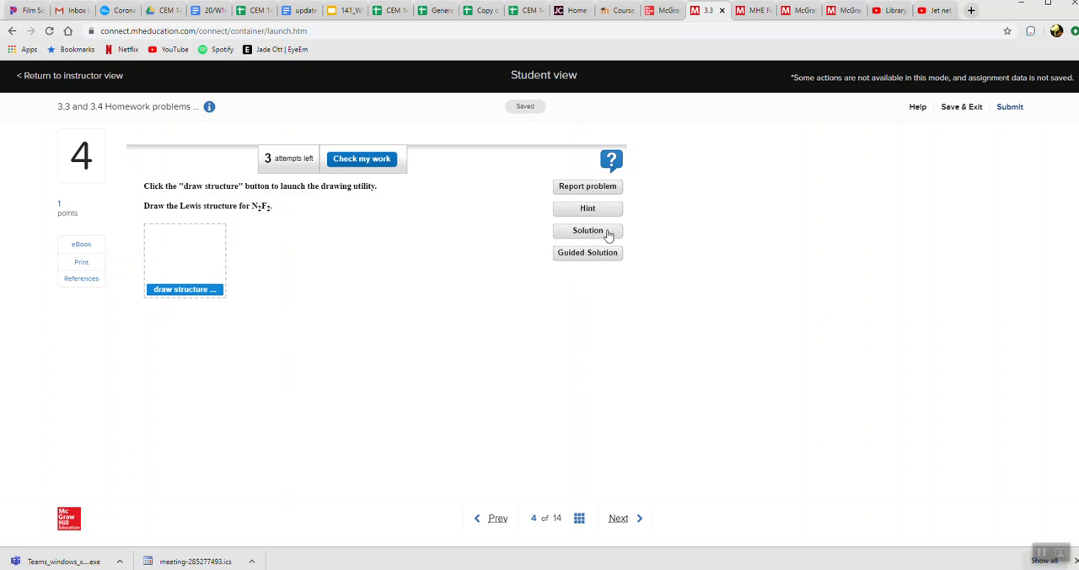
mouse_move(601, 256)
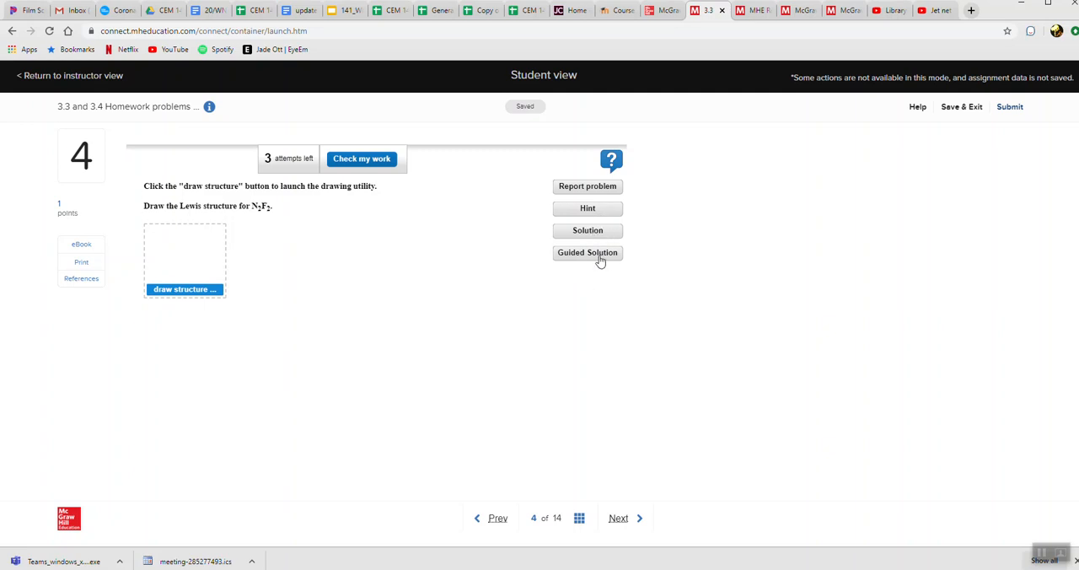
mouse_move(205, 263)
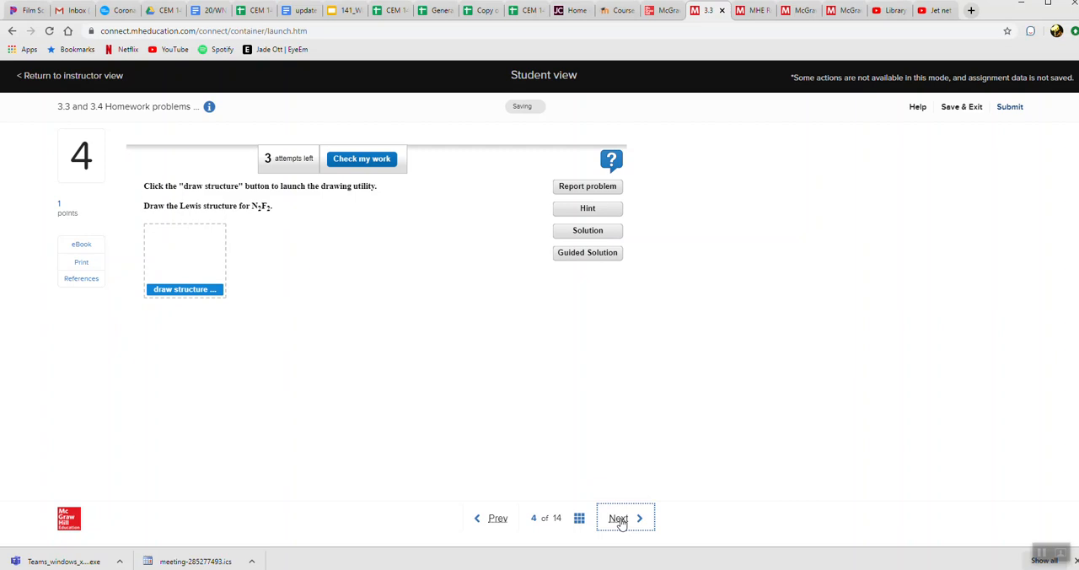
- Advance to question 5, then Save & Exit back to the Gen Chem 1 assignment list
left_click(617, 518)
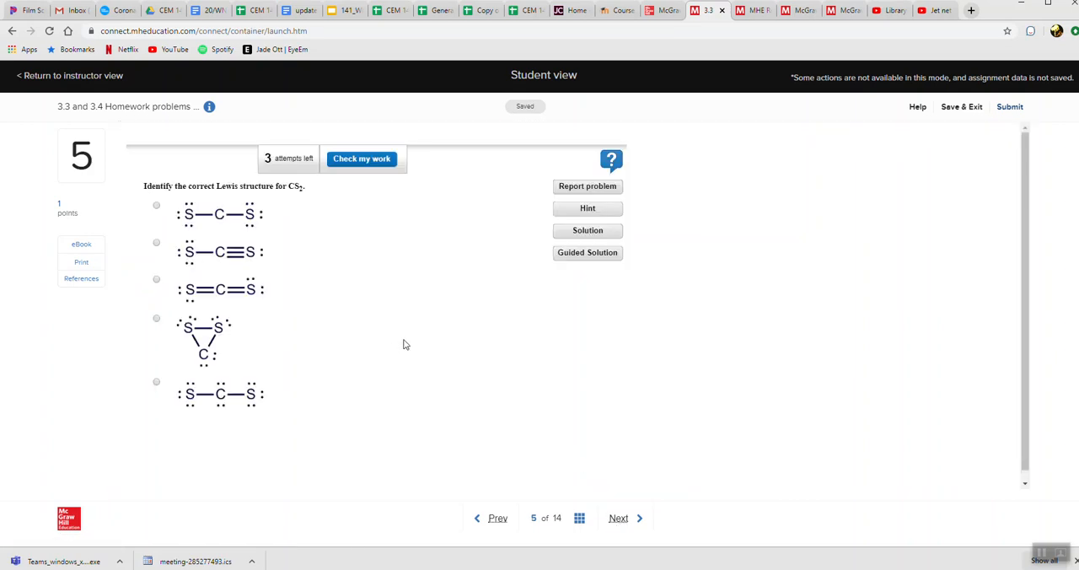
mouse_move(391, 317)
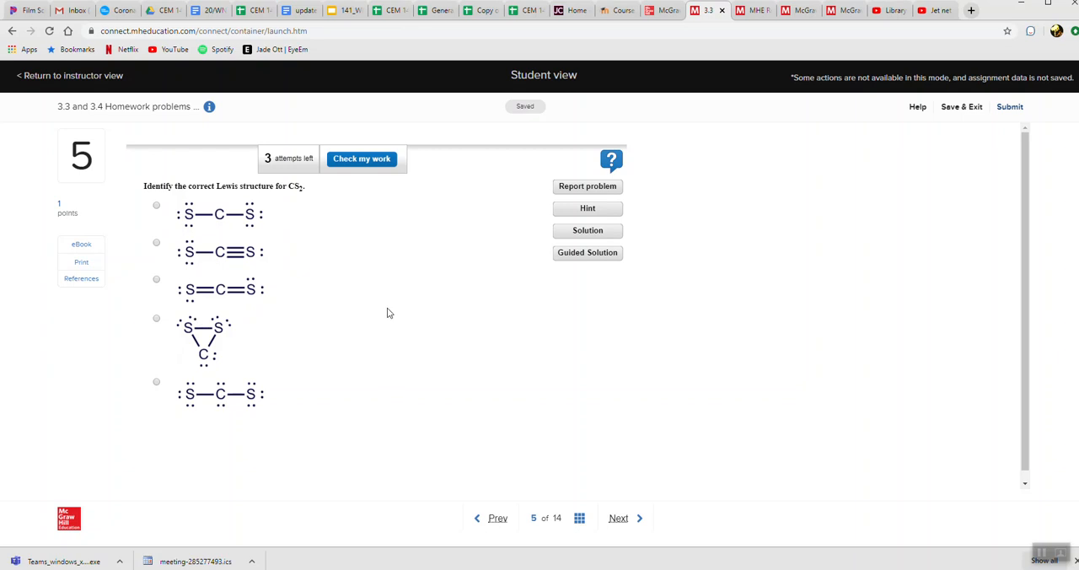
mouse_move(367, 327)
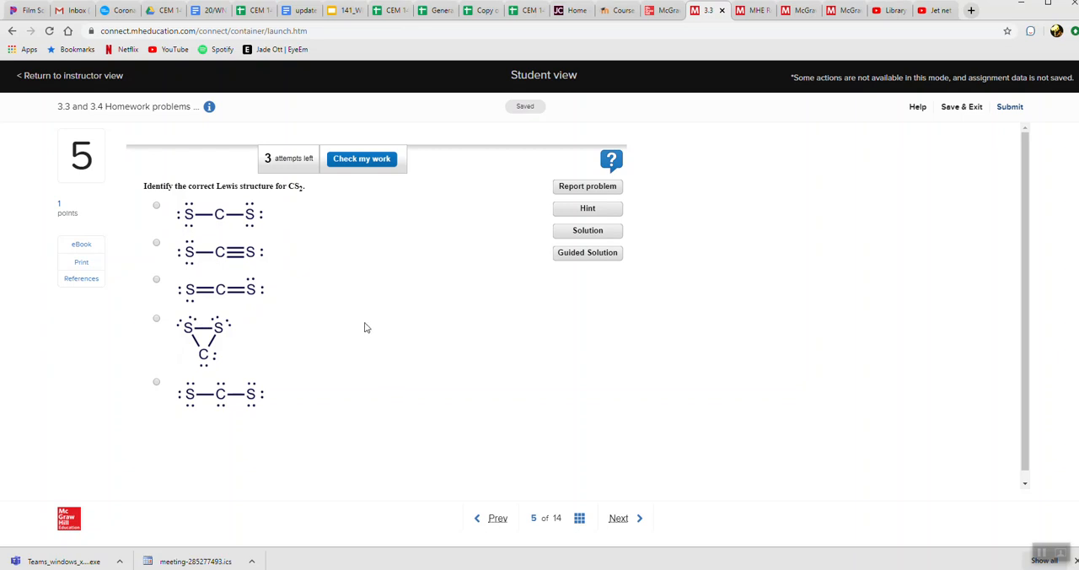
mouse_move(553, 256)
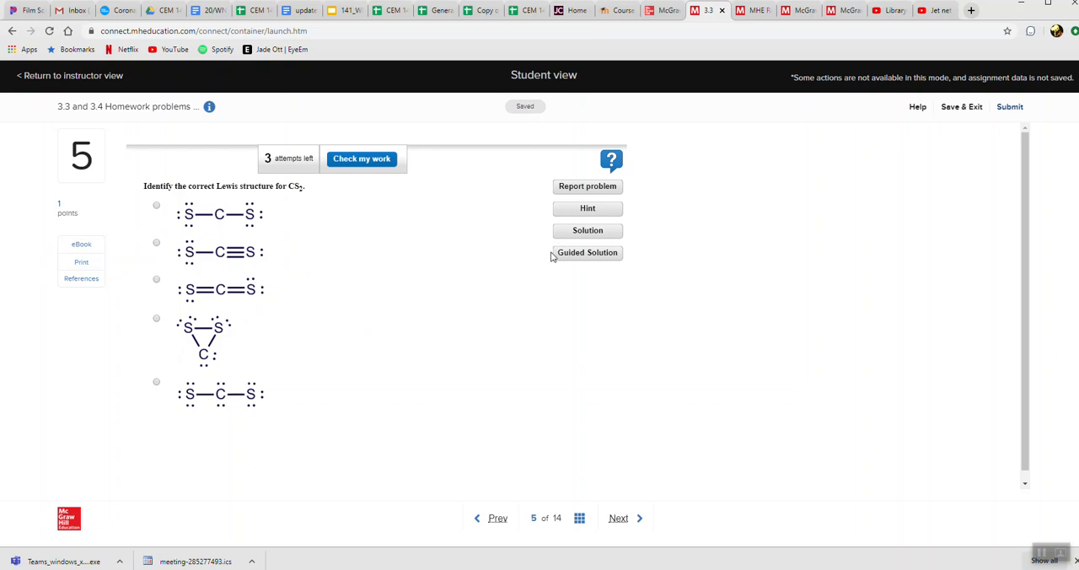
mouse_move(364, 176)
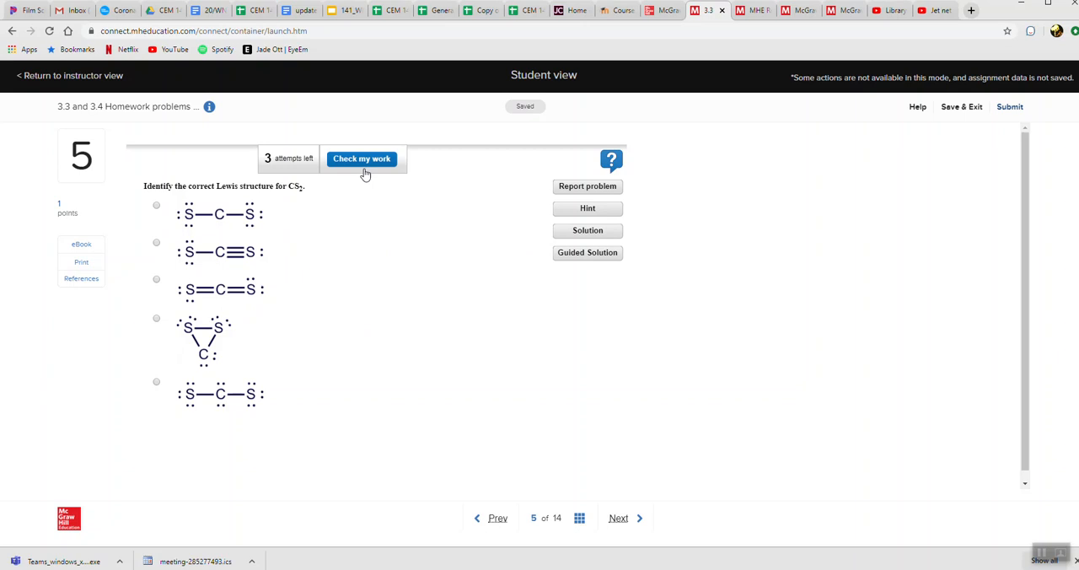
mouse_move(391, 239)
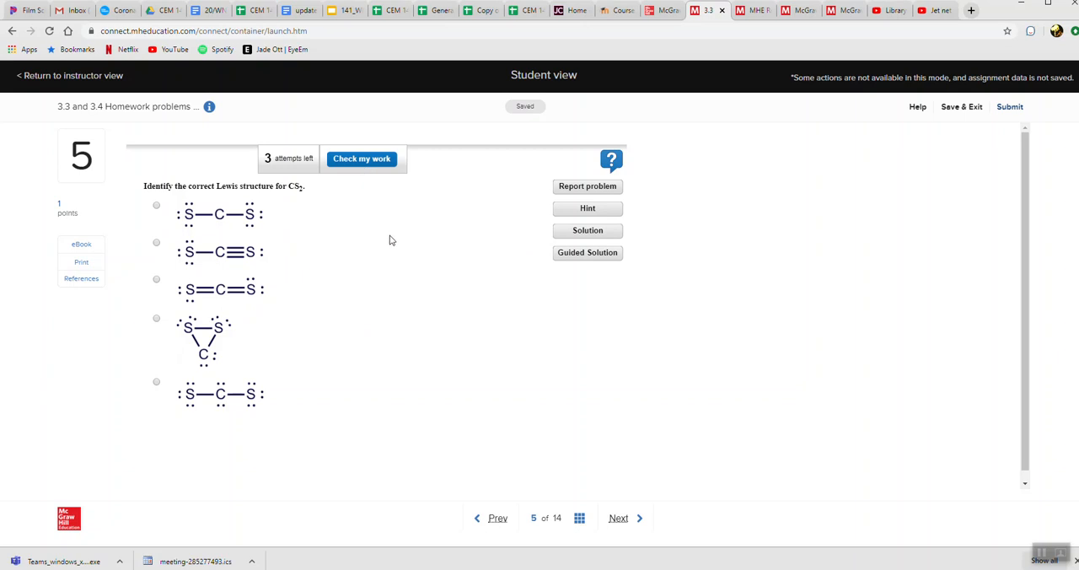
mouse_move(531, 236)
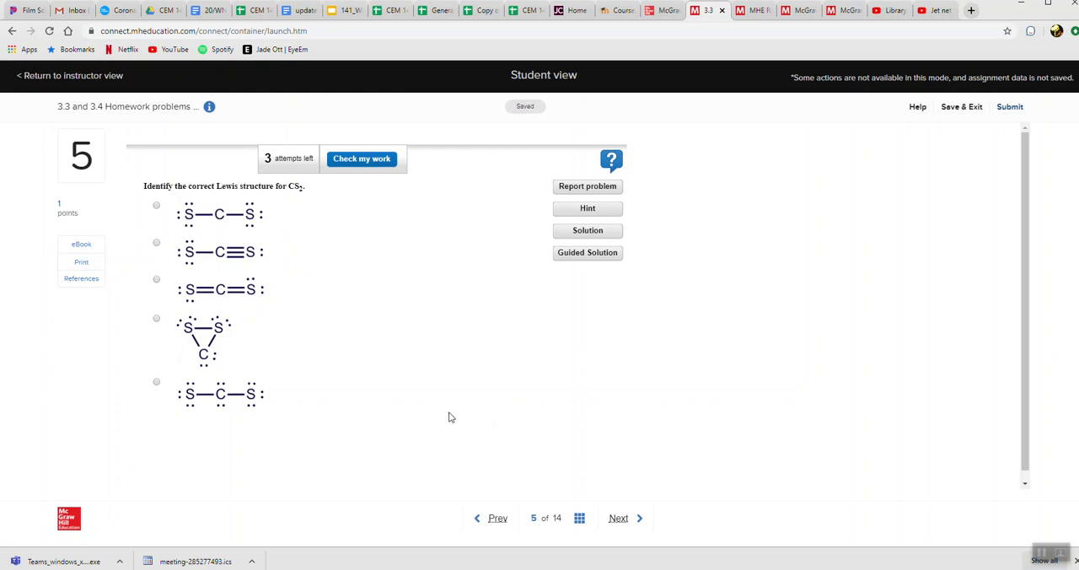
mouse_move(976, 115)
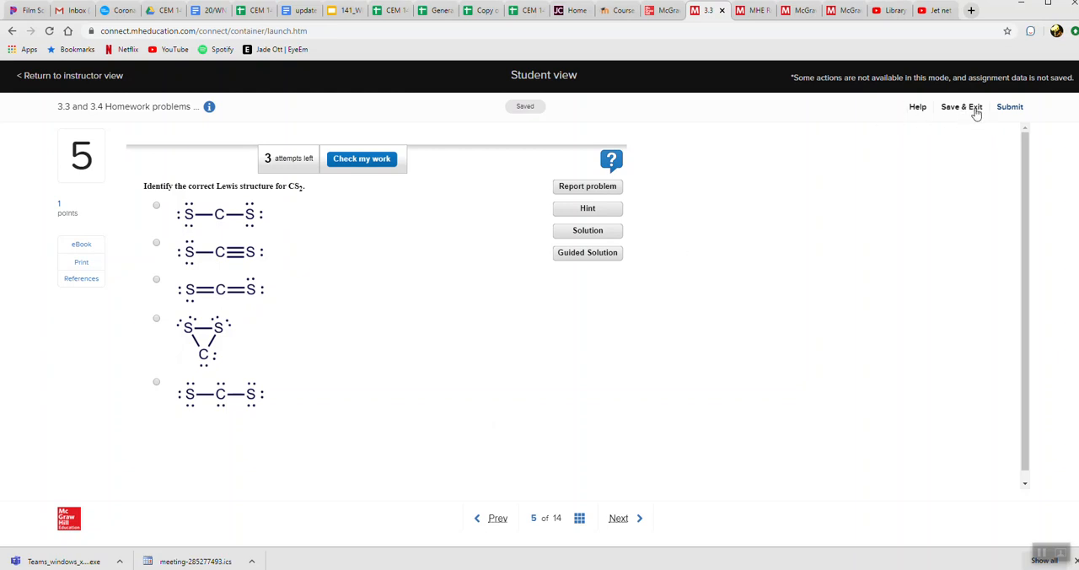
mouse_move(310, 269)
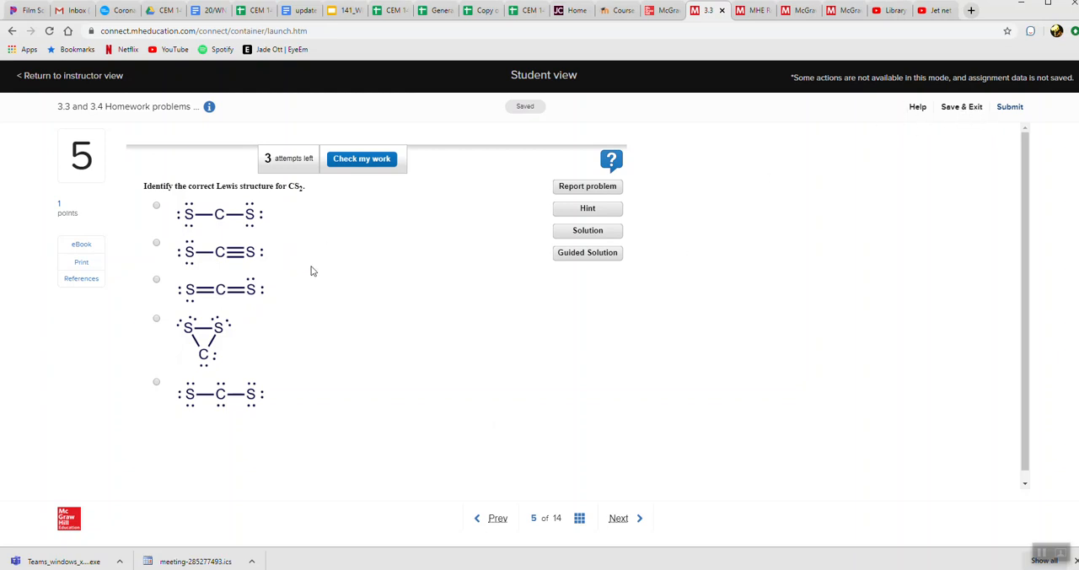
mouse_move(168, 230)
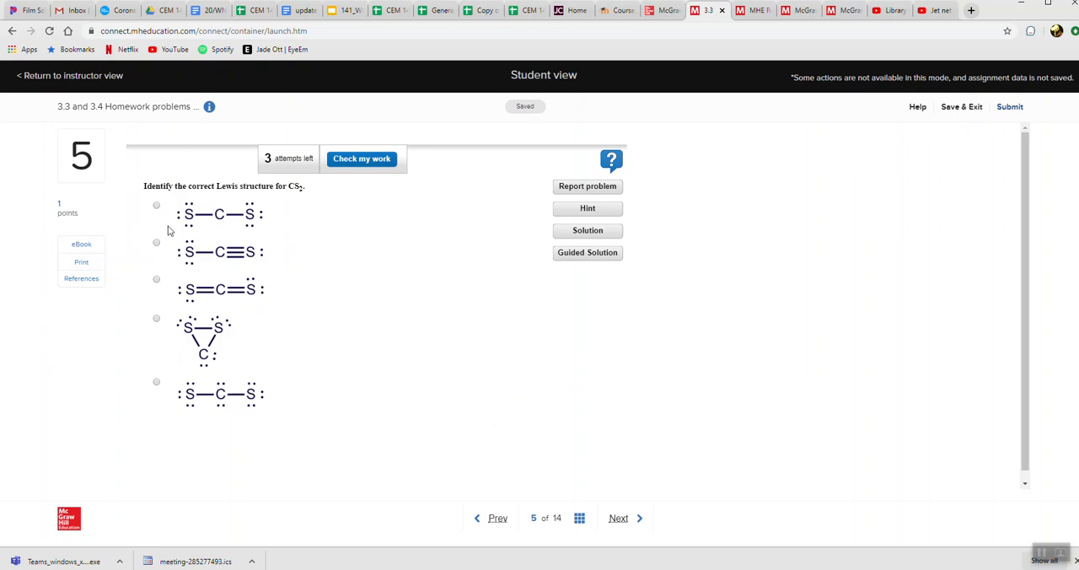
mouse_move(311, 195)
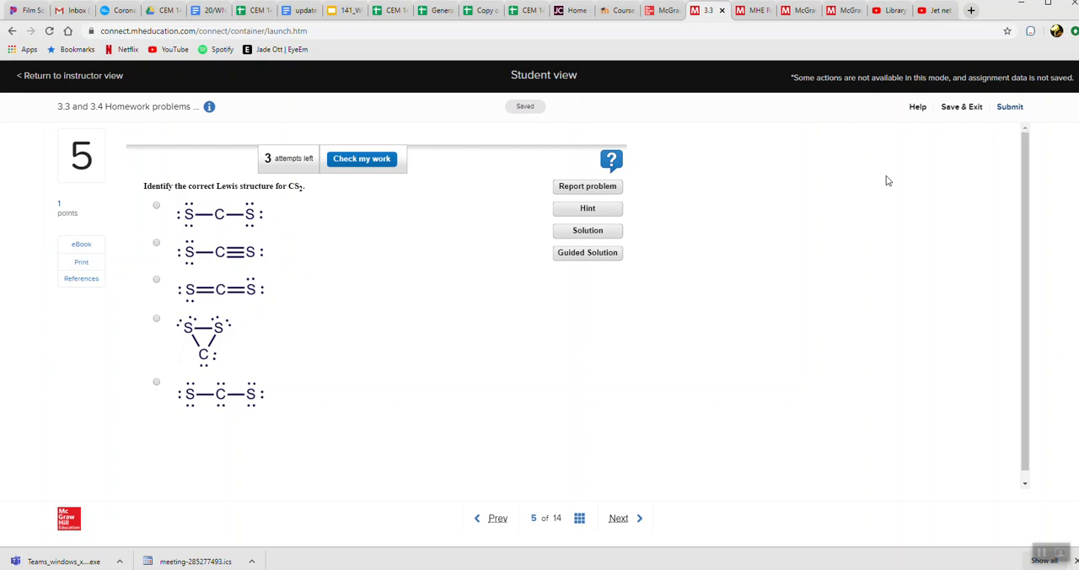
mouse_move(968, 118)
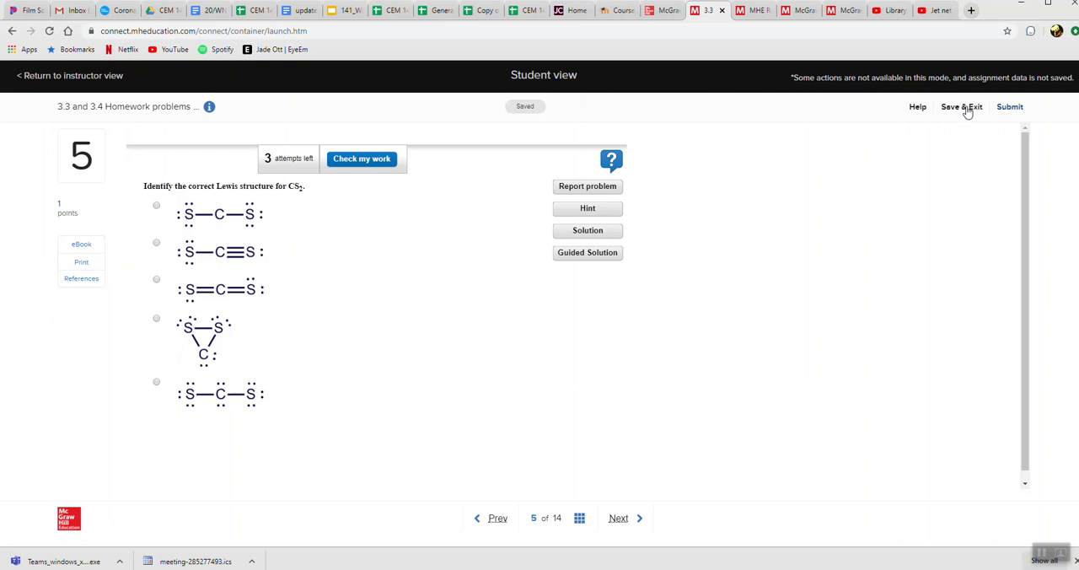
left_click(961, 107)
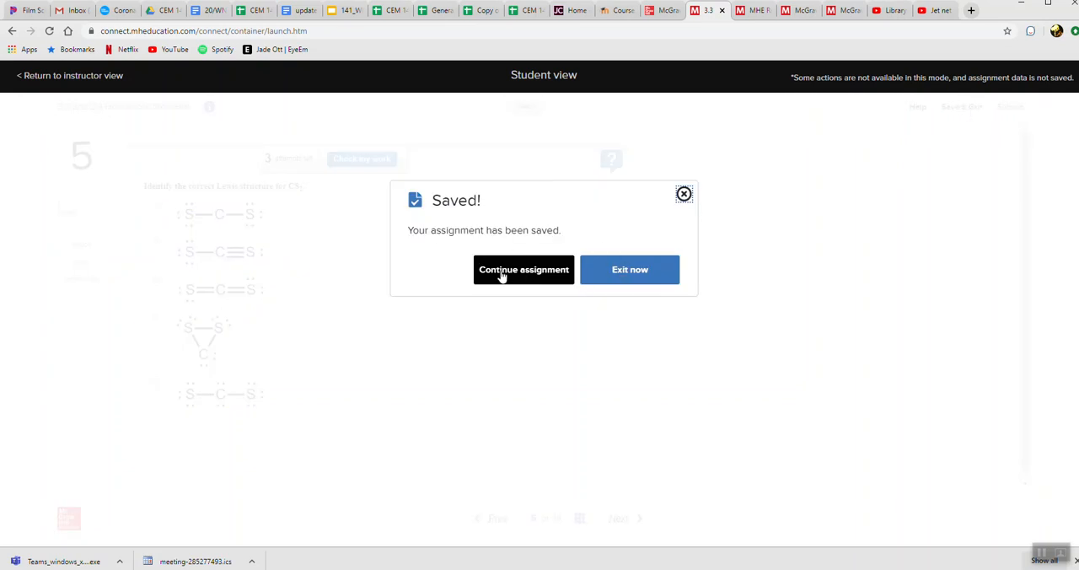
mouse_move(630, 270)
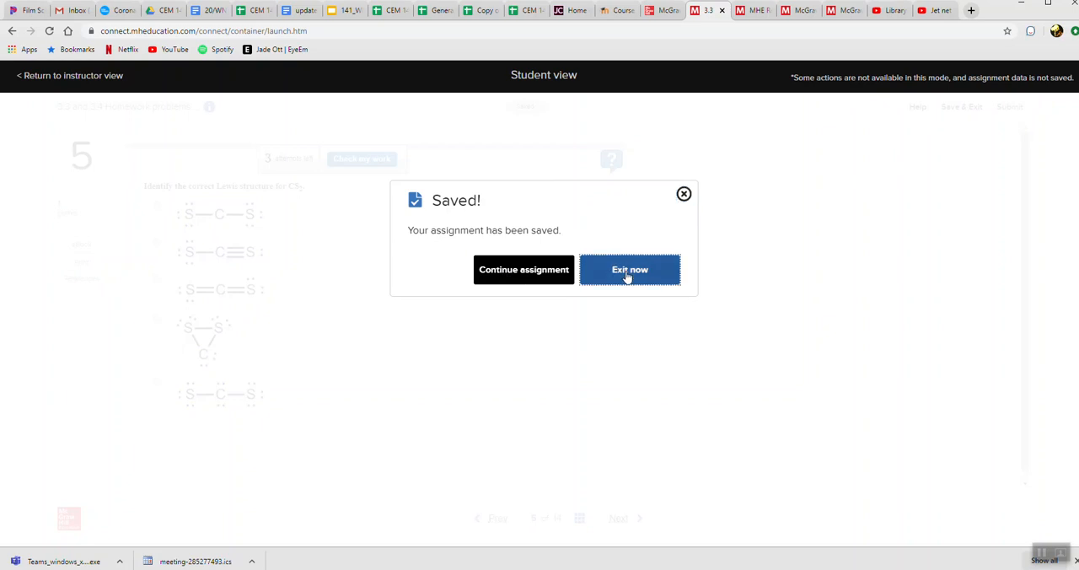
left_click(628, 270)
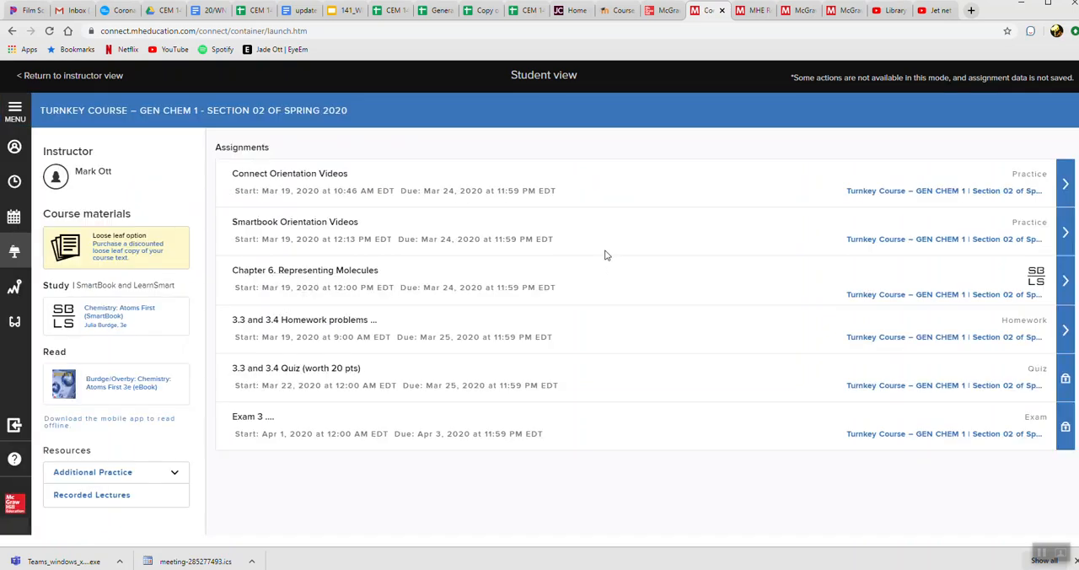
mouse_move(670, 337)
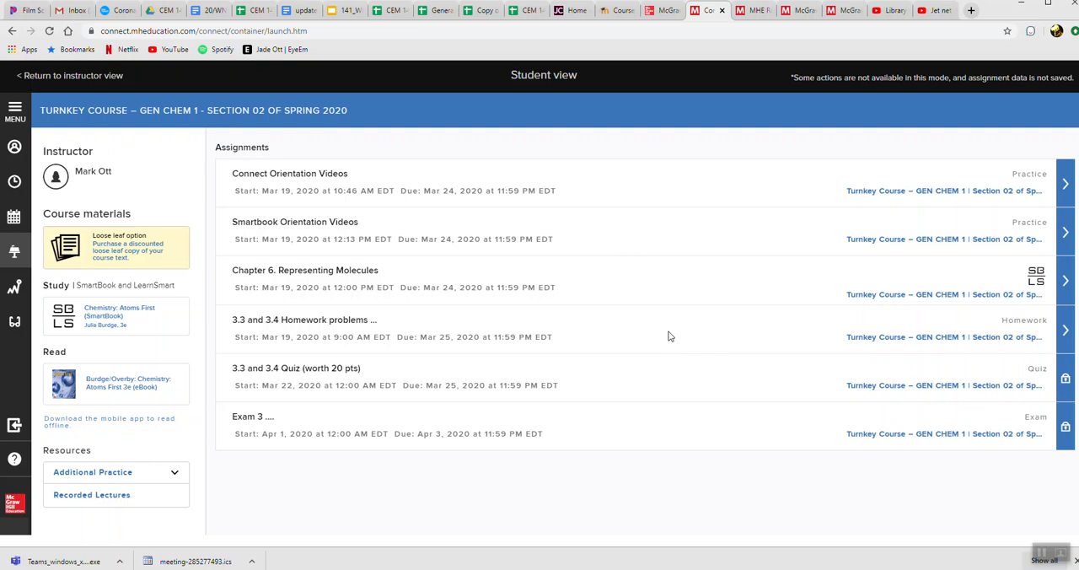
mouse_move(258, 379)
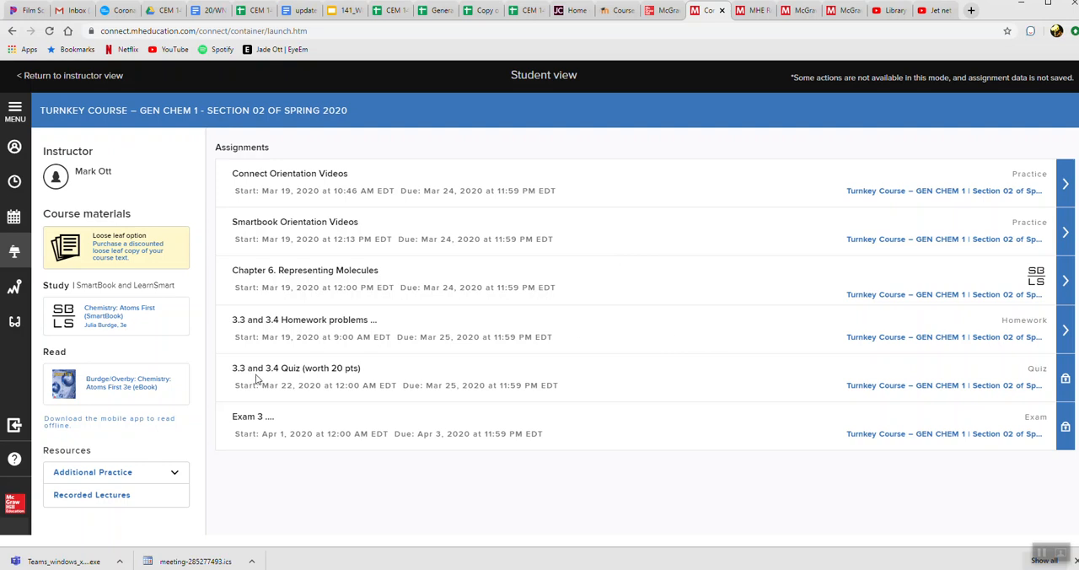
mouse_move(329, 386)
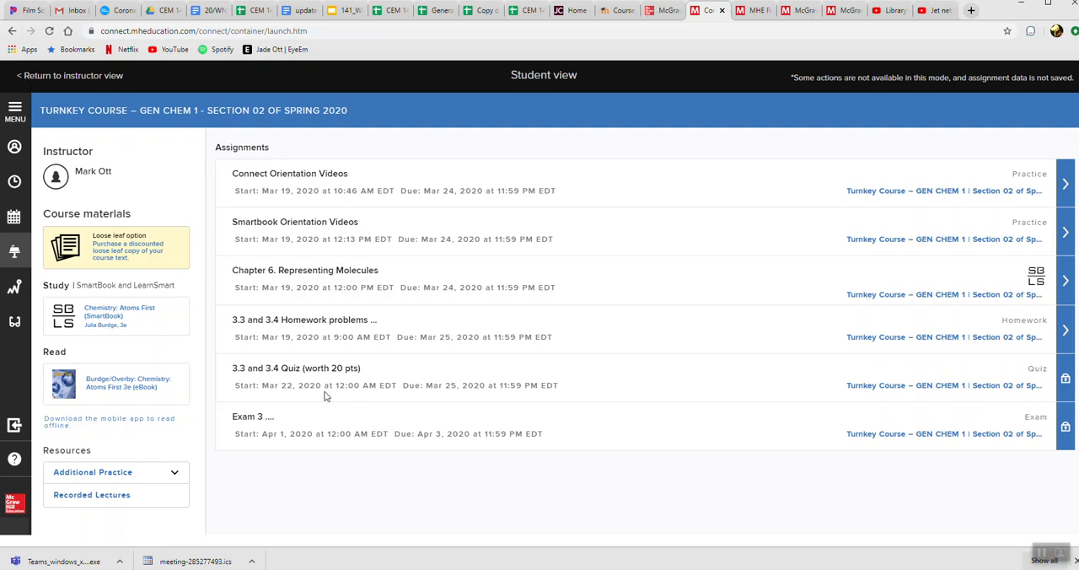
mouse_move(1057, 388)
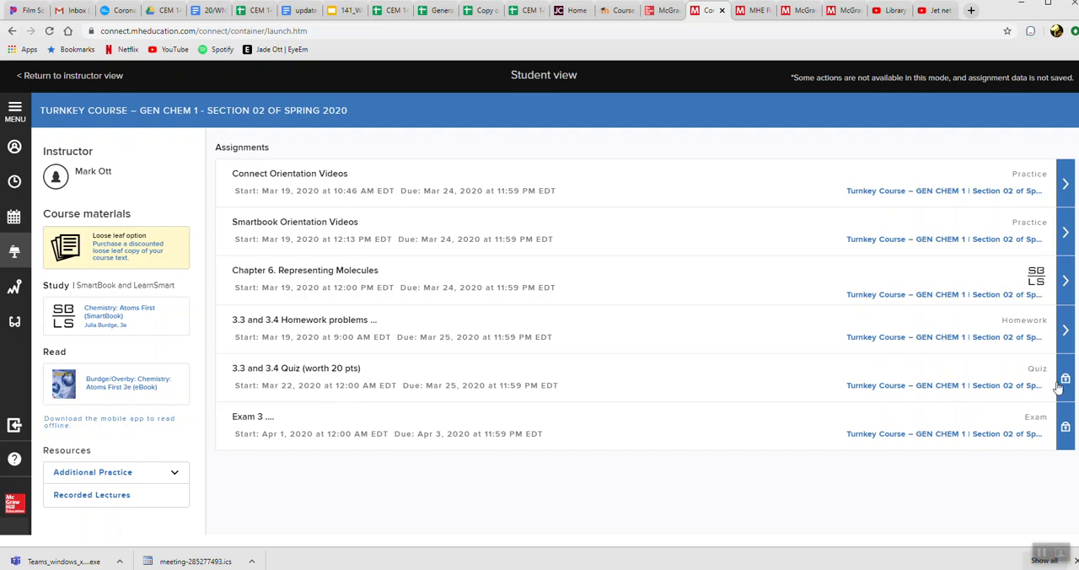
mouse_move(465, 413)
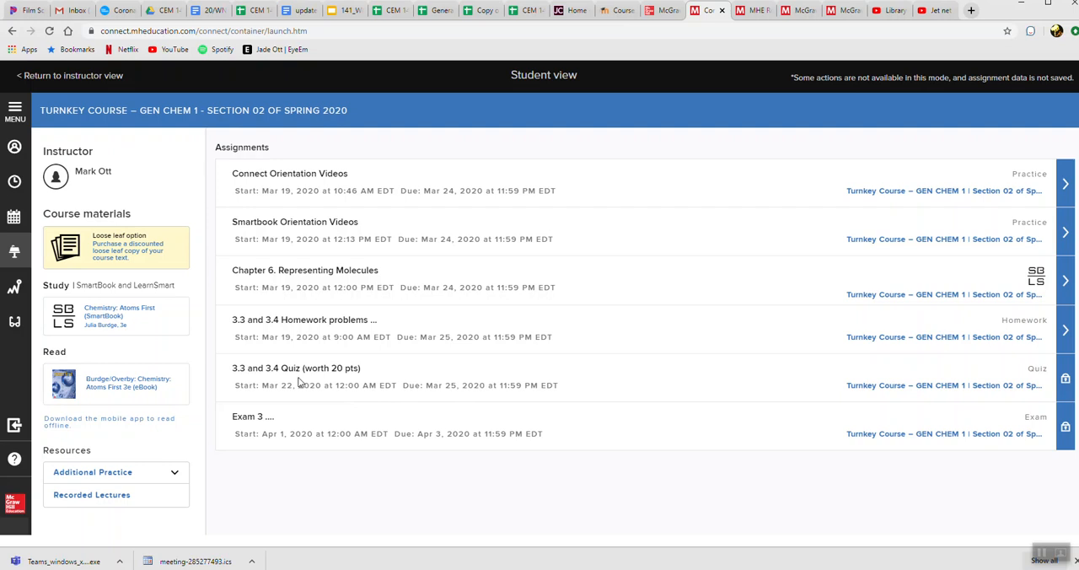
mouse_move(452, 429)
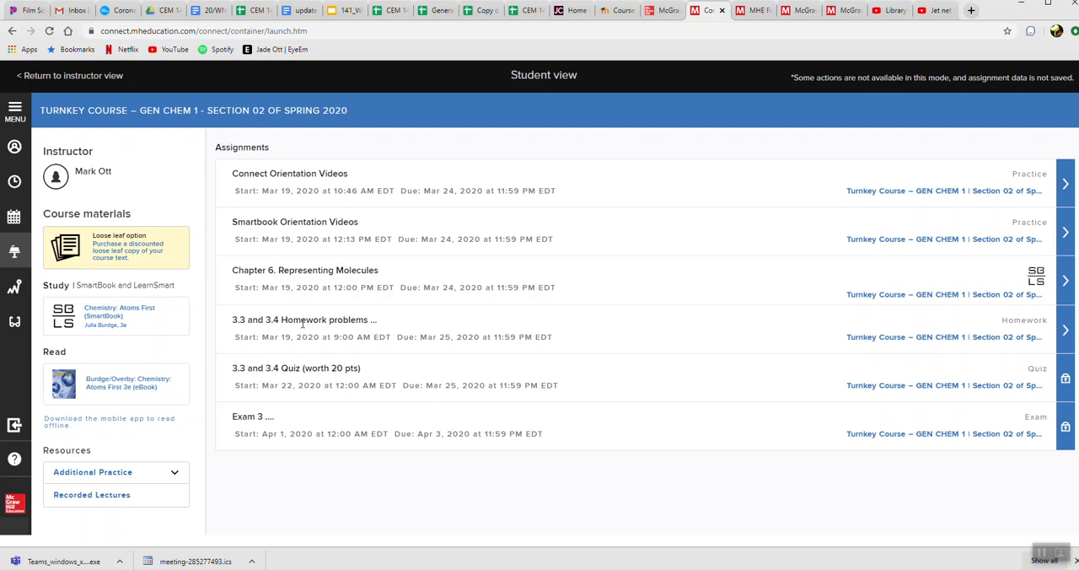
mouse_move(425, 337)
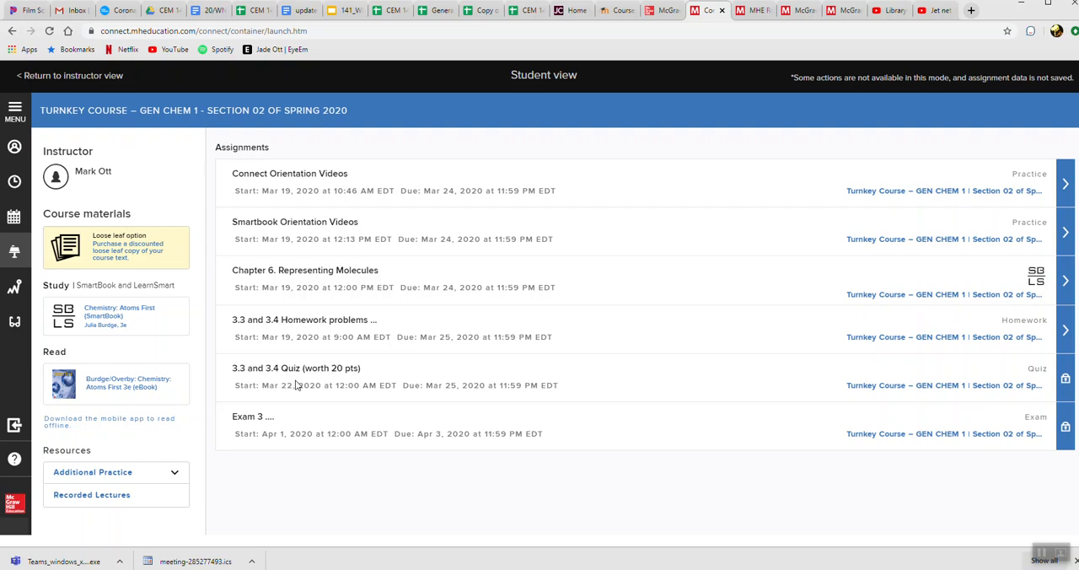
mouse_move(246, 337)
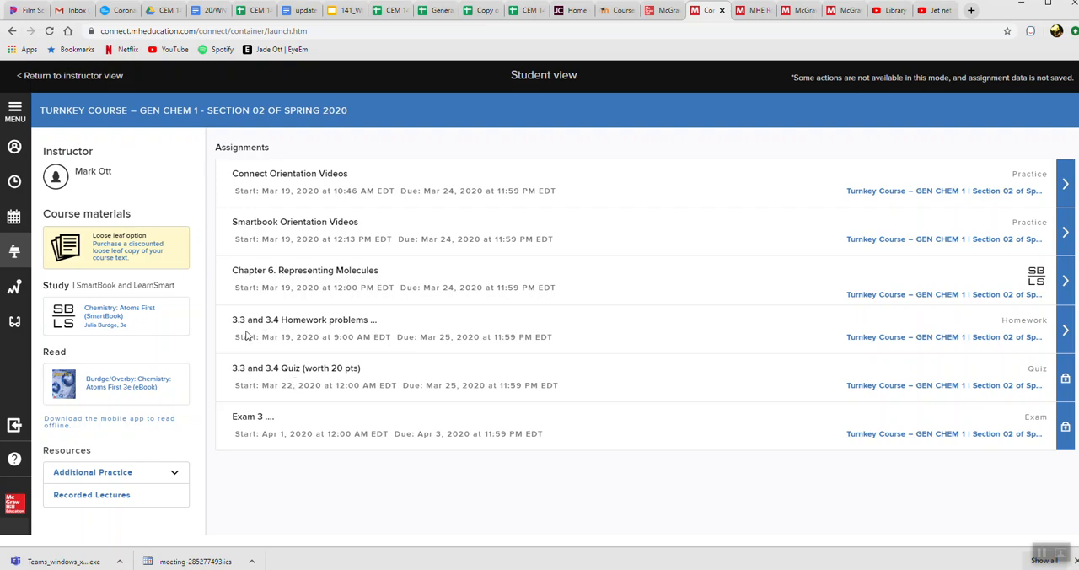
mouse_move(368, 383)
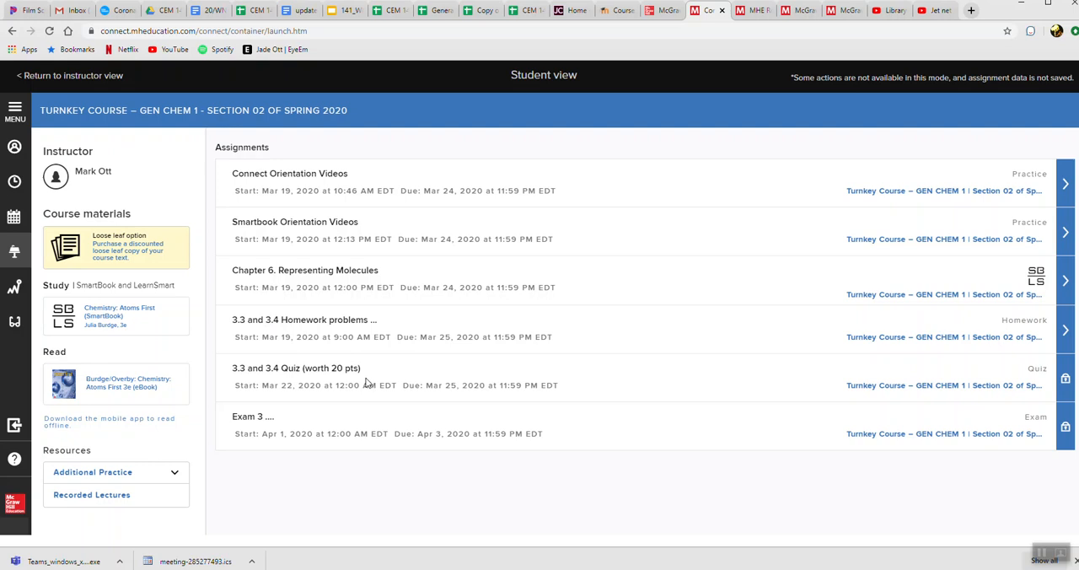
mouse_move(391, 10)
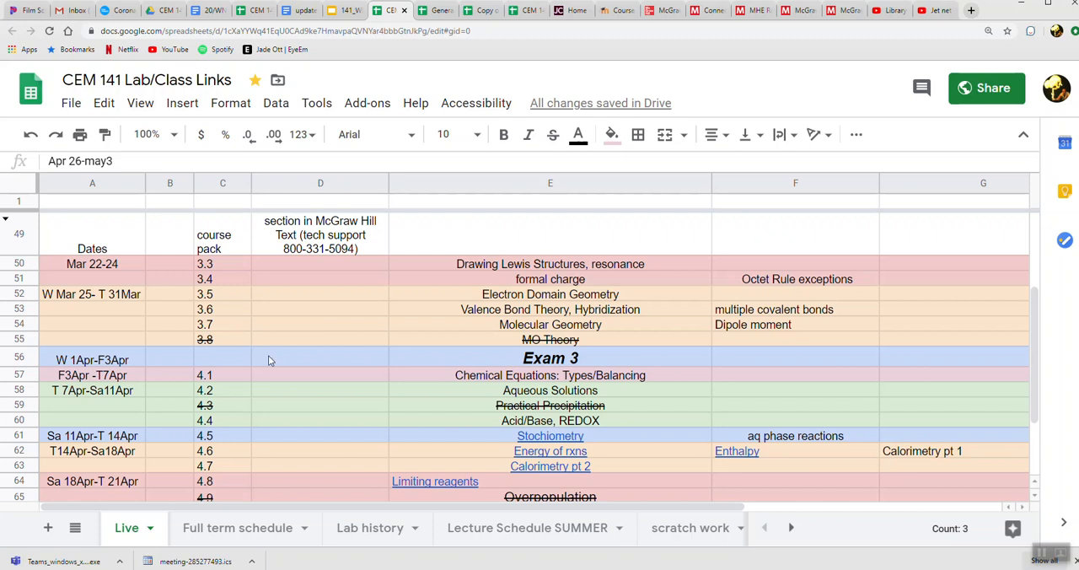
mouse_move(273, 408)
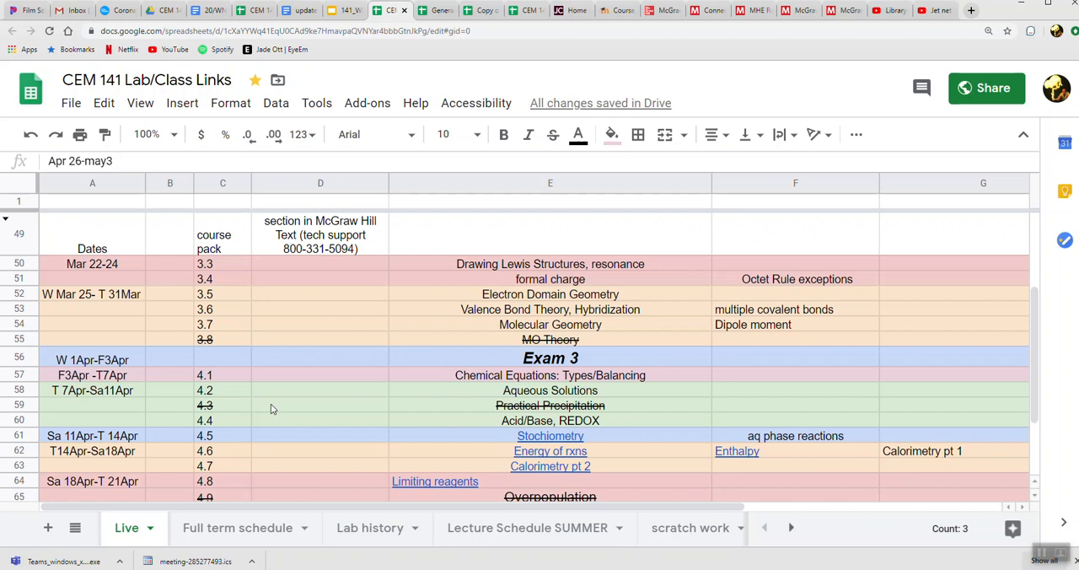
mouse_move(319, 388)
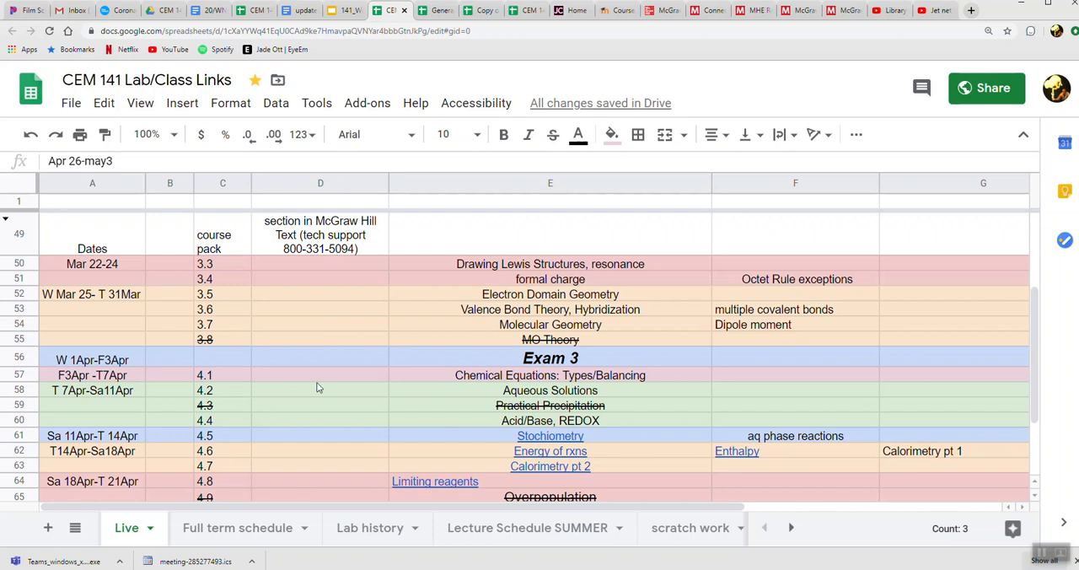
mouse_move(179, 342)
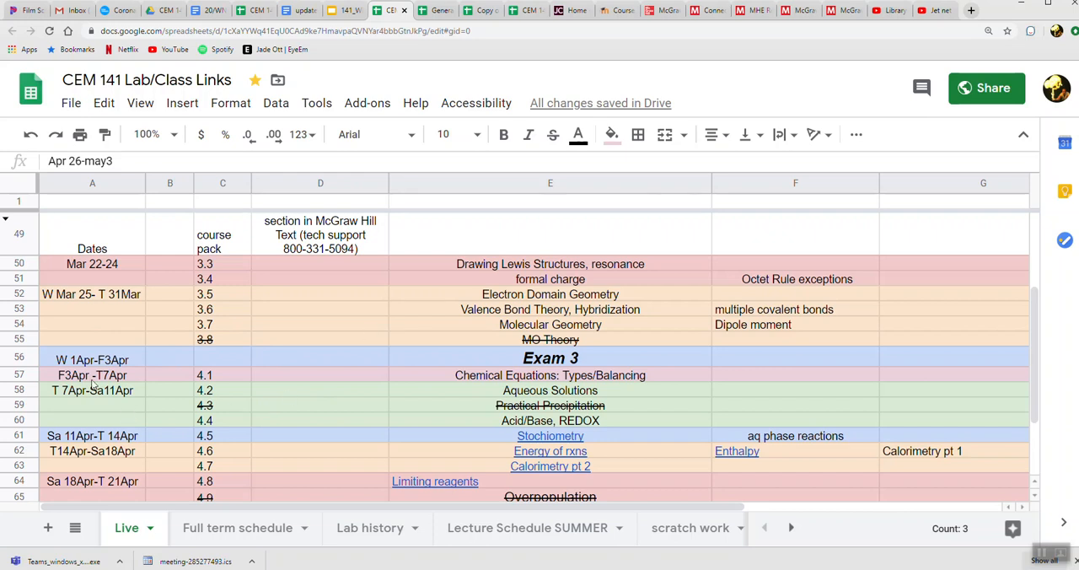
mouse_move(177, 384)
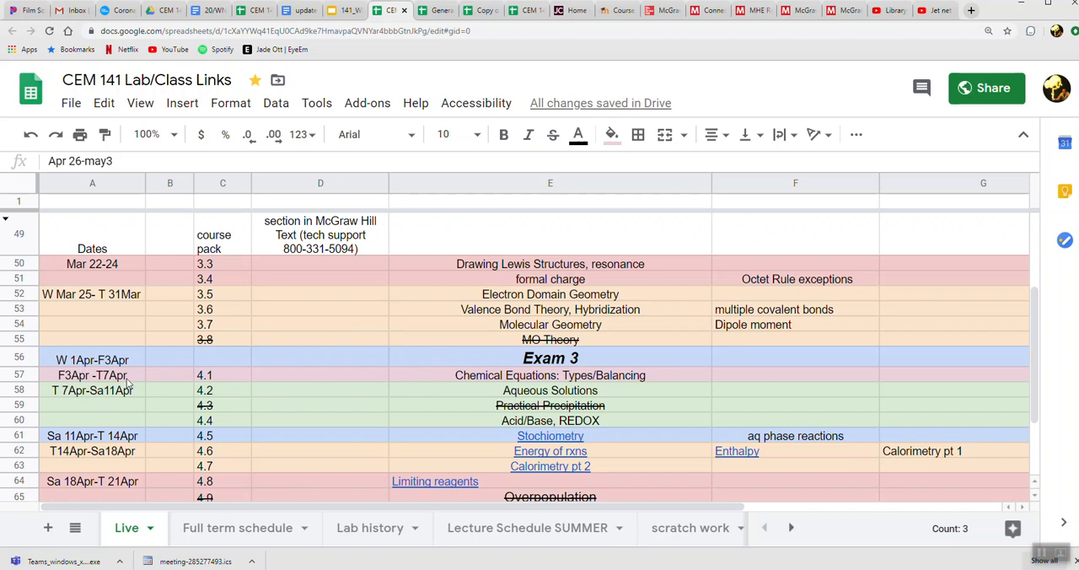
- Scroll the CEM 141 schedule down through Exam 4, labs and make-up exam rows
scroll("down", 3)
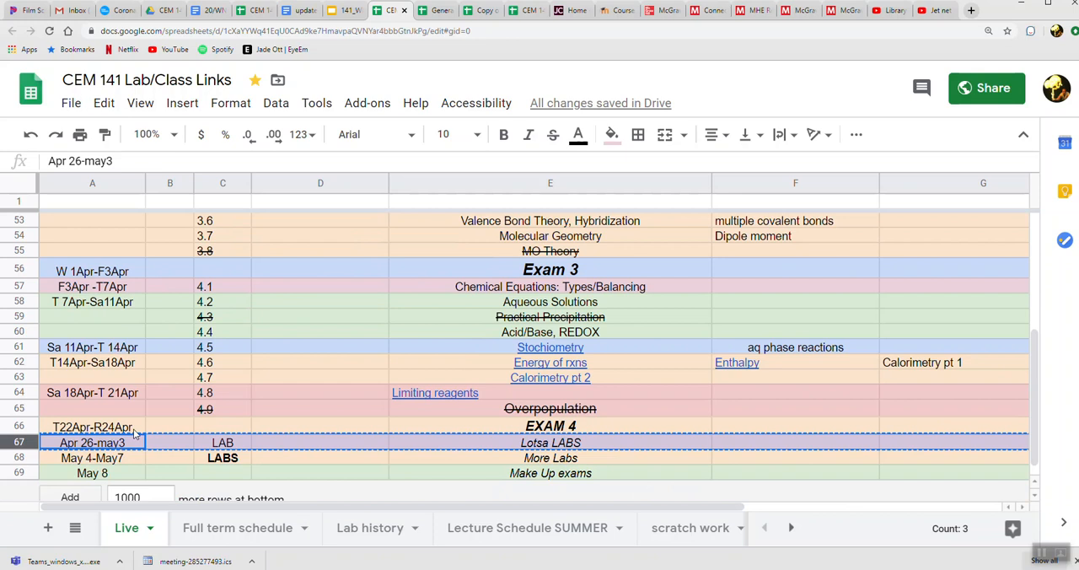